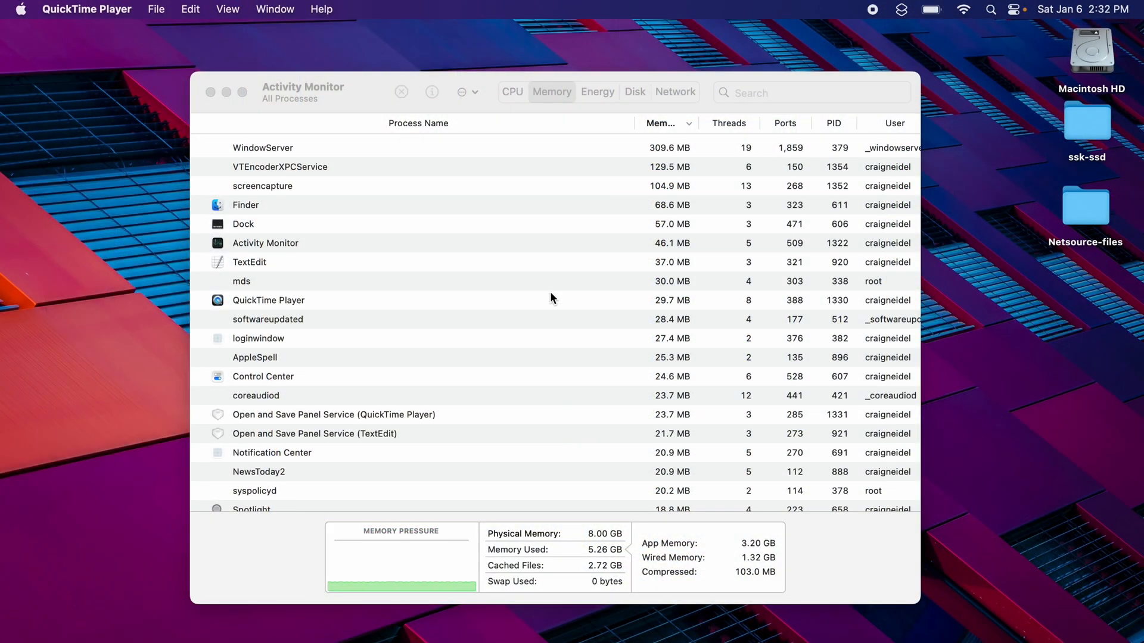
mouse_move(868, 28)
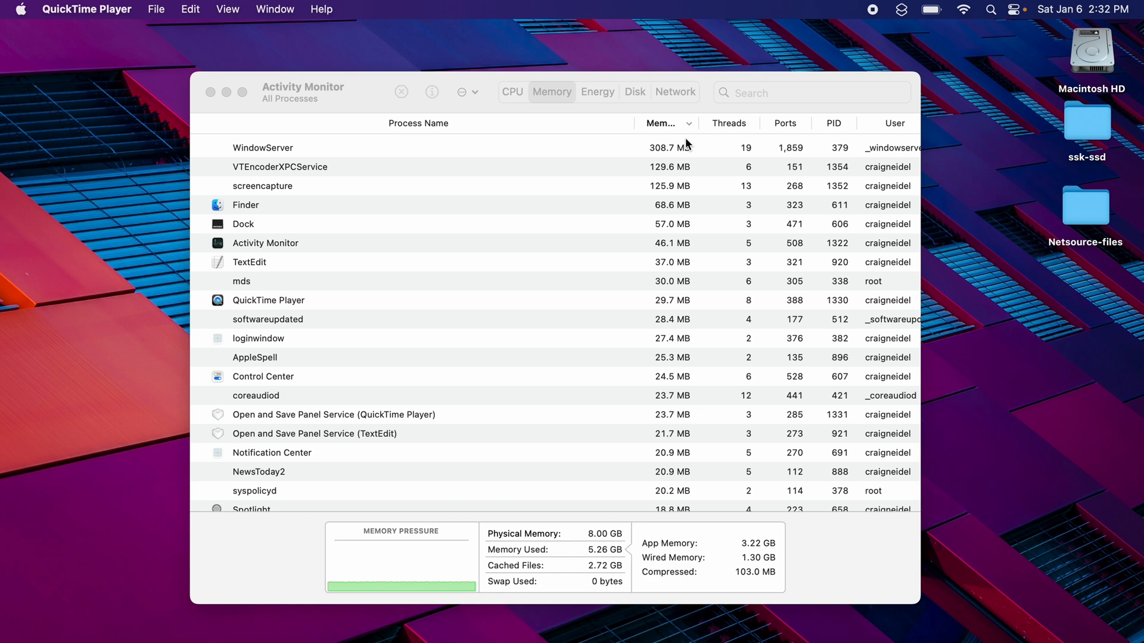
mouse_move(615, 587)
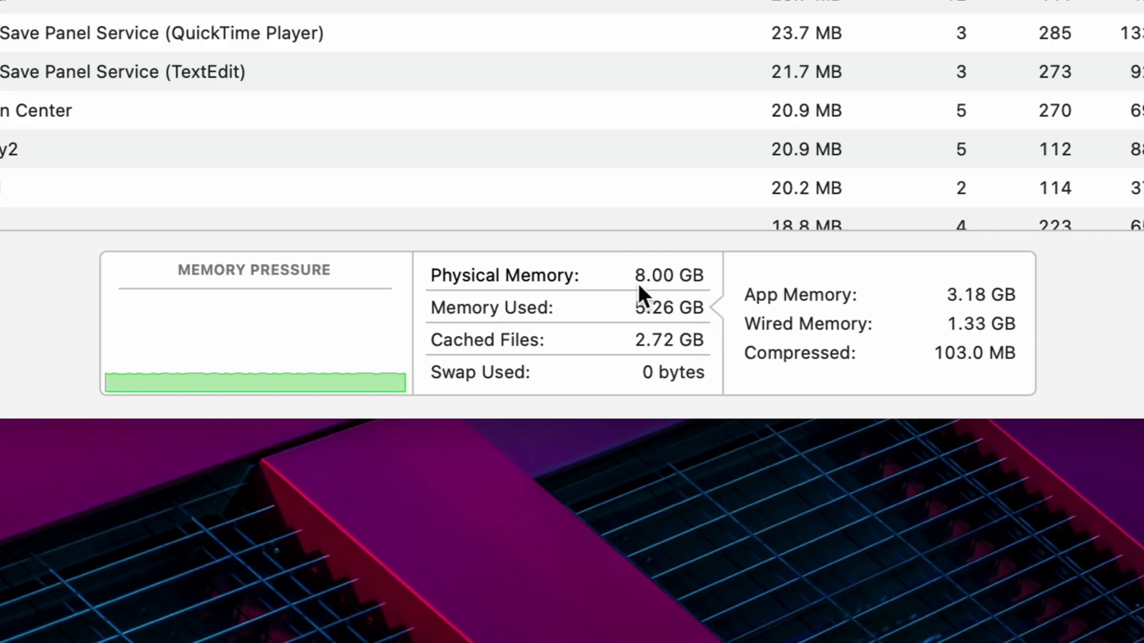
mouse_move(629, 341)
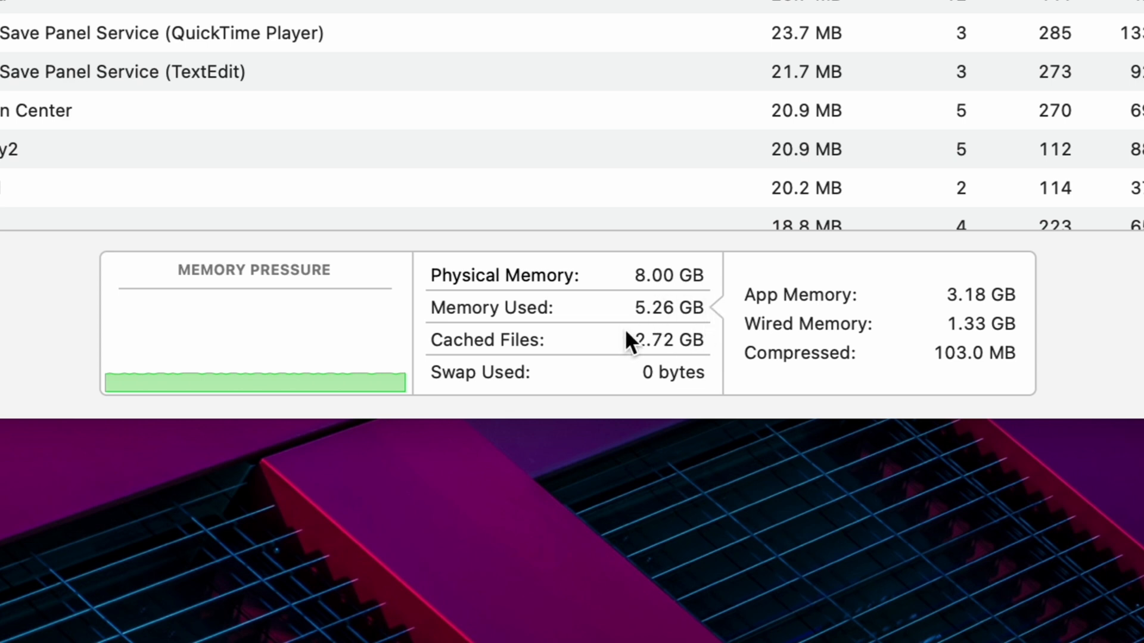
mouse_move(683, 381)
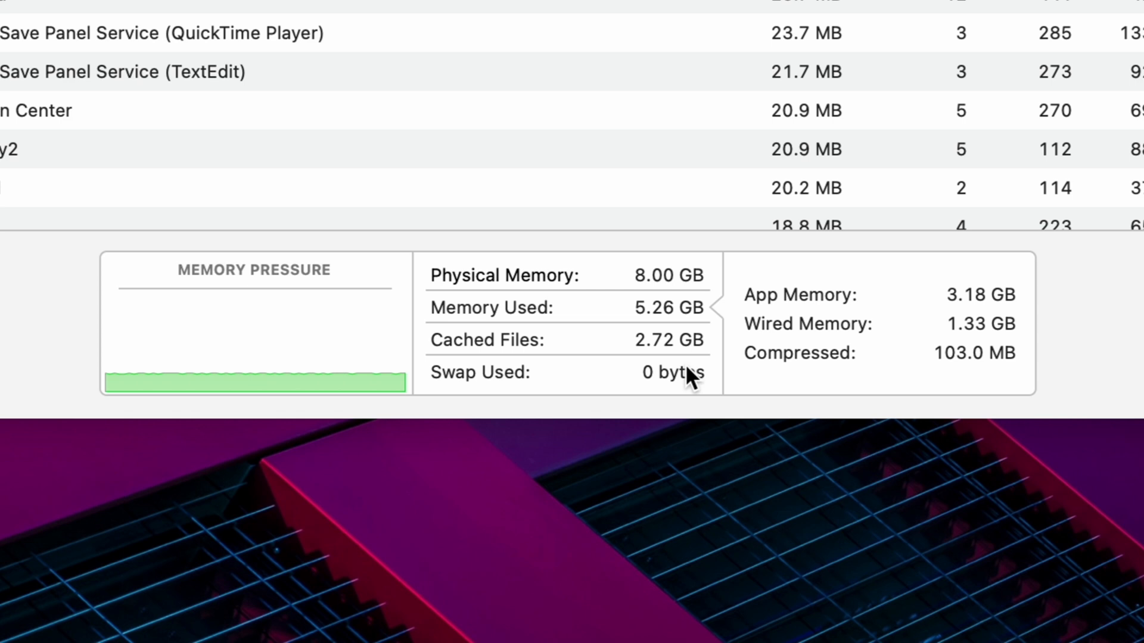
mouse_move(682, 435)
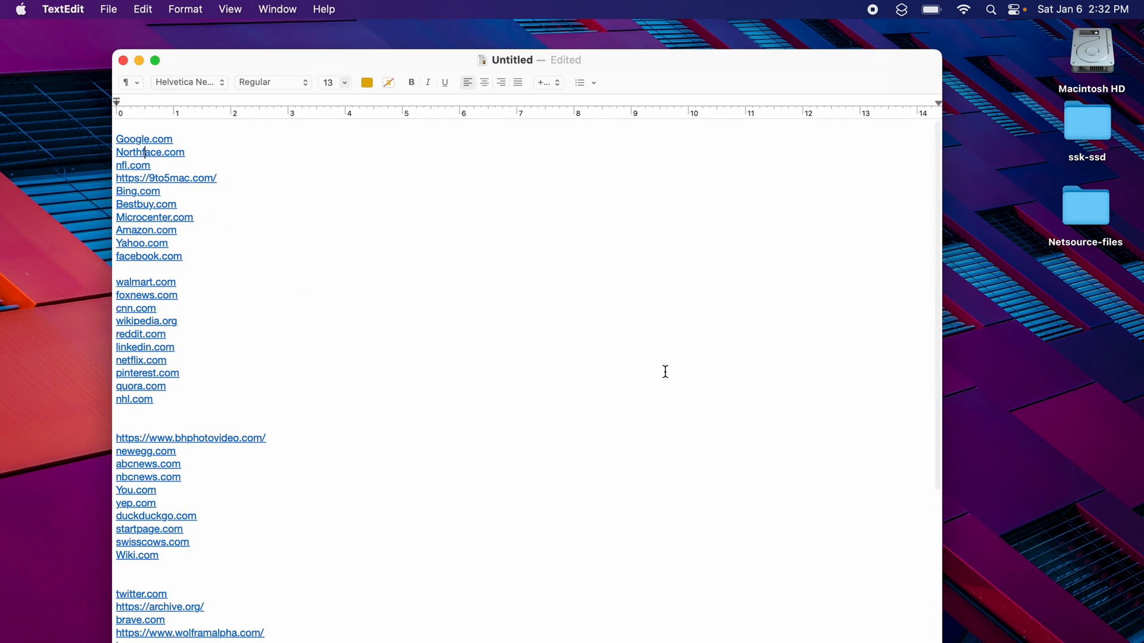
Step: Review Activity Monitor's baseline: 8 GB physical memory, 5.26 GB used, zero swap
scroll("up", 3)
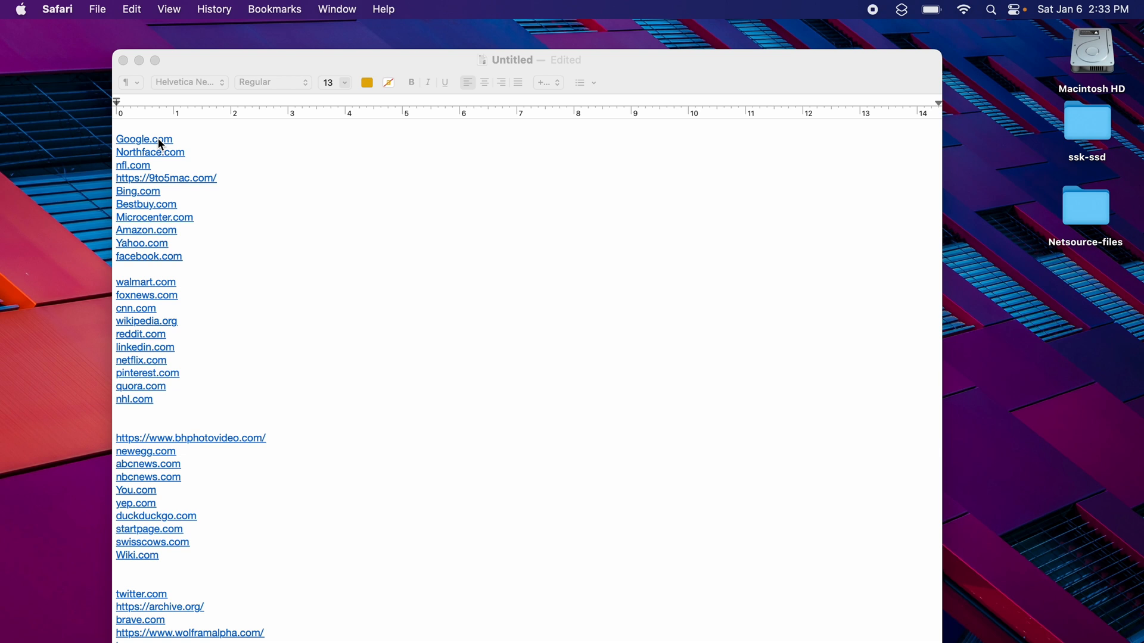
Step: Open Google, North Face, NFL, 9to5Mac, Bing, Best Buy, Micro Center, Amazon and the next site in Safari tabs
left_click(144, 139)
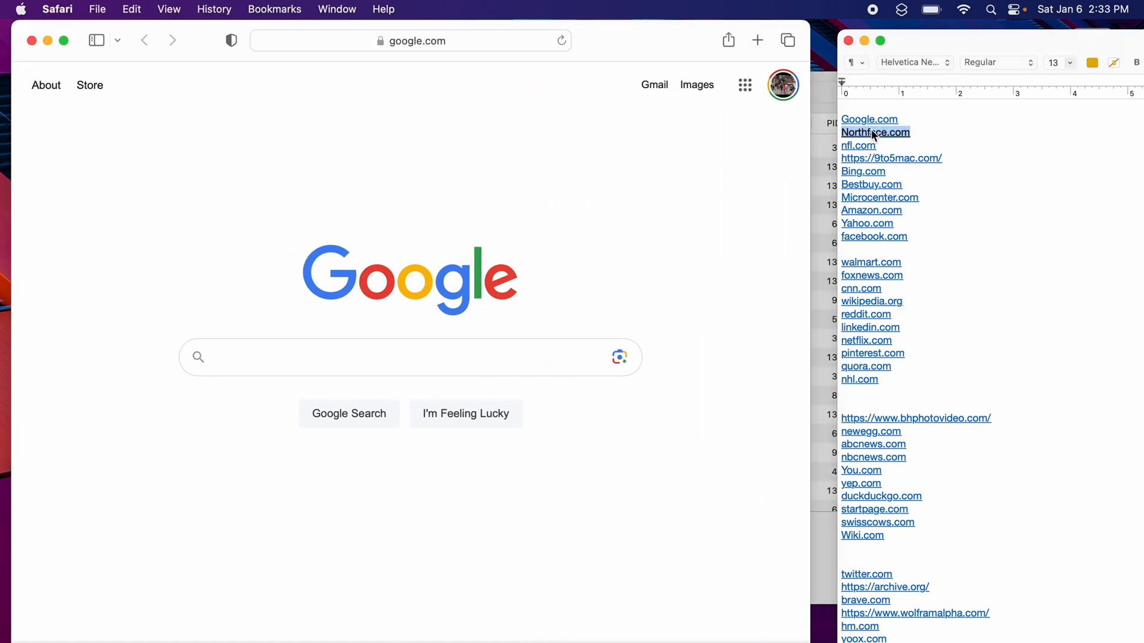
left_click(874, 133)
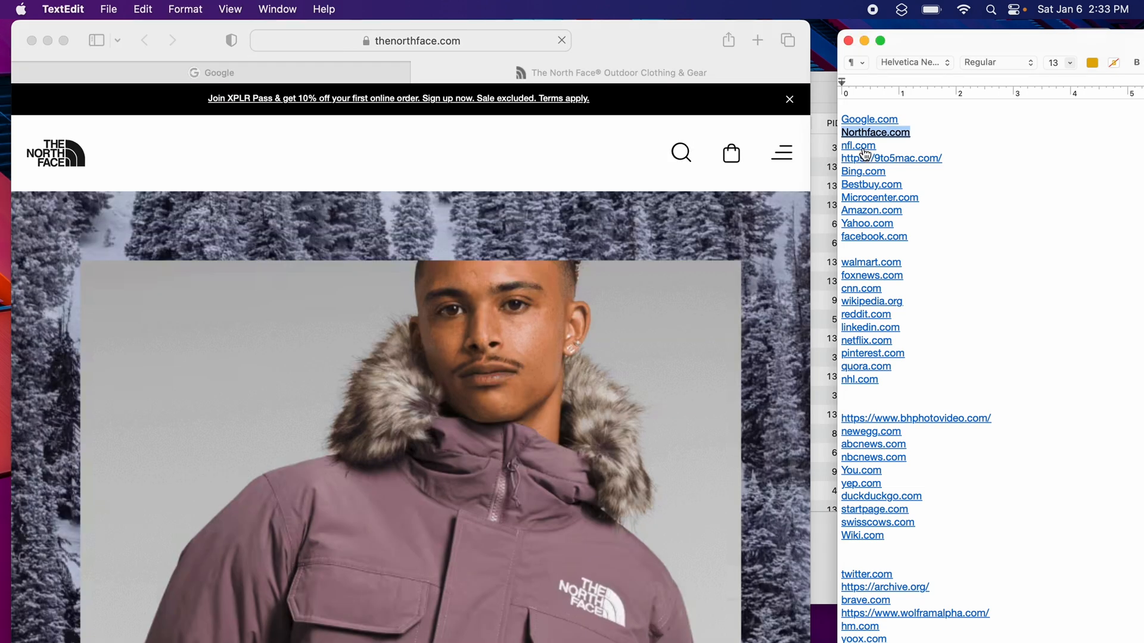
left_click(858, 146)
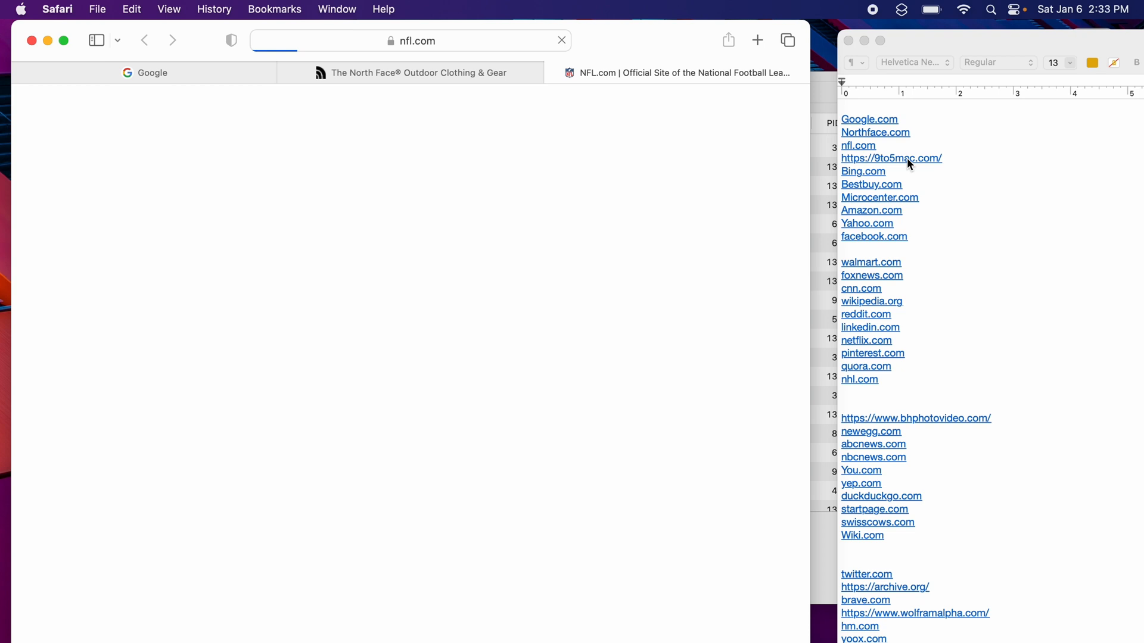
left_click(891, 158)
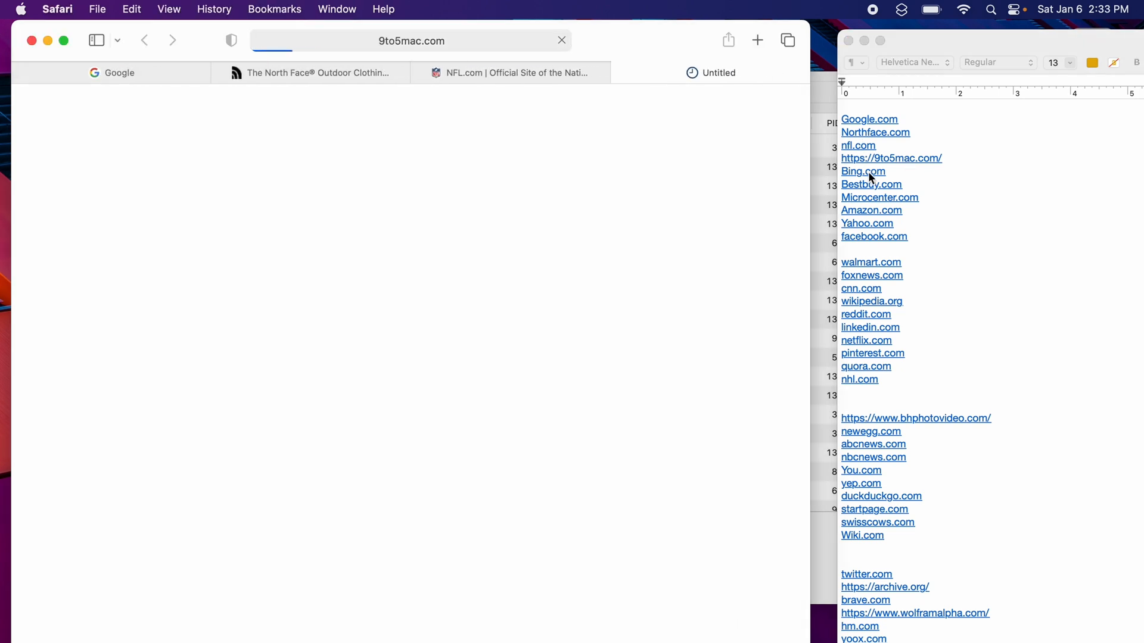
left_click(862, 171)
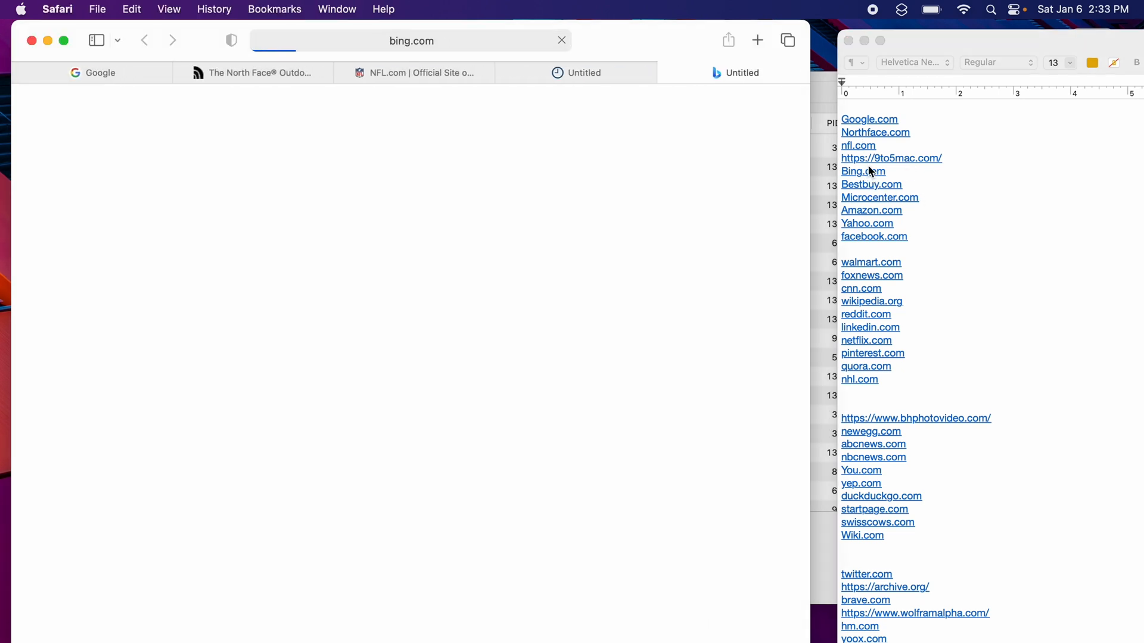
left_click(870, 184)
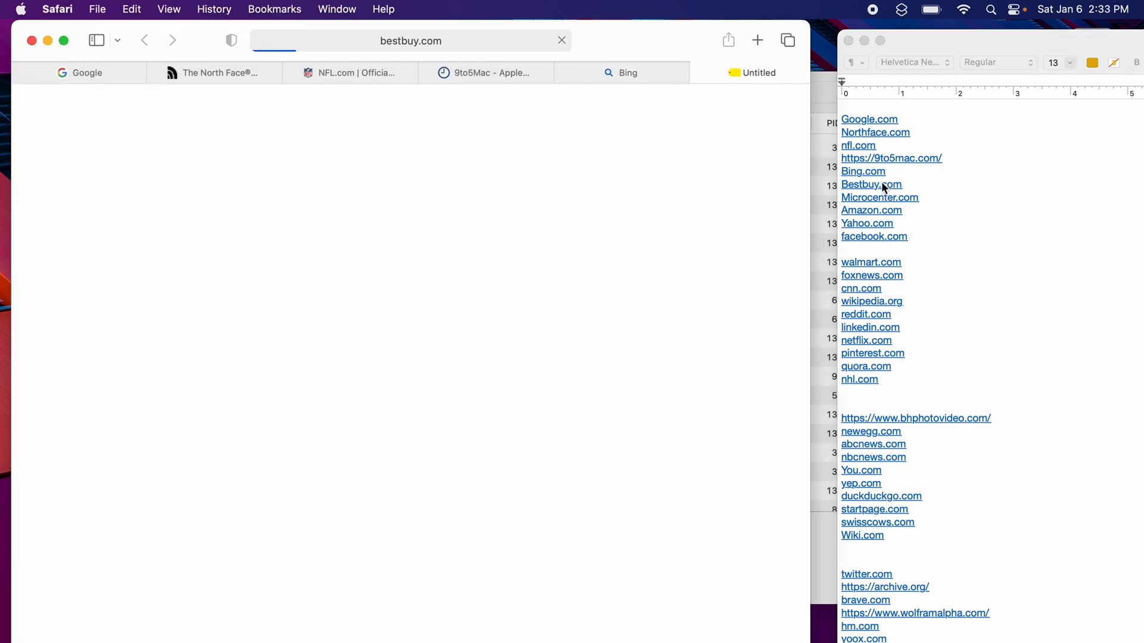
left_click(879, 197)
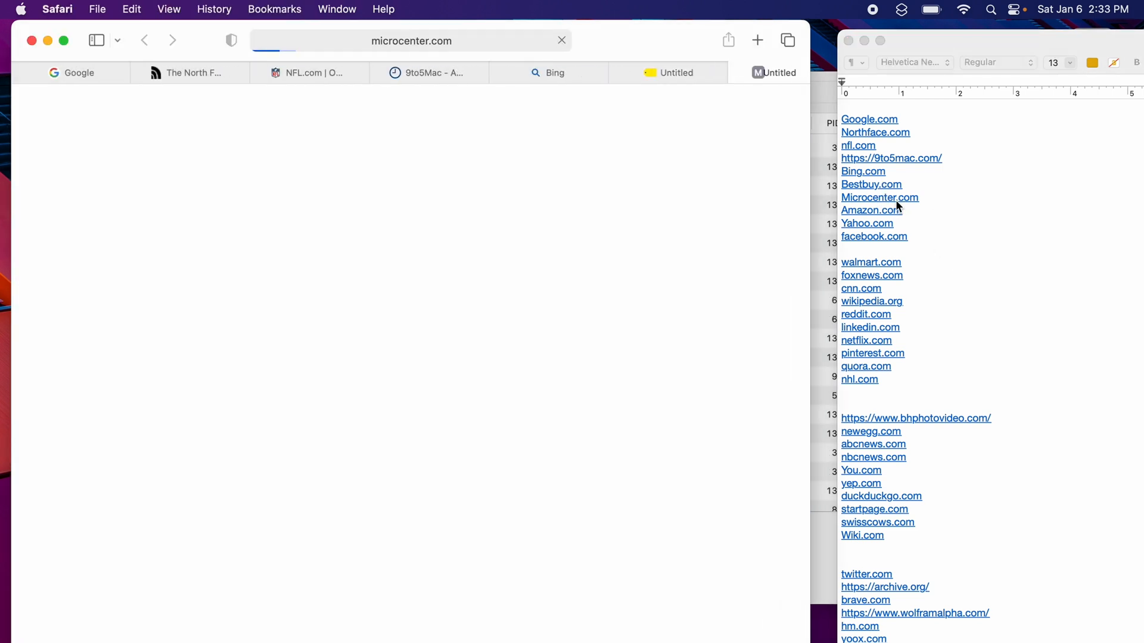
left_click(870, 210)
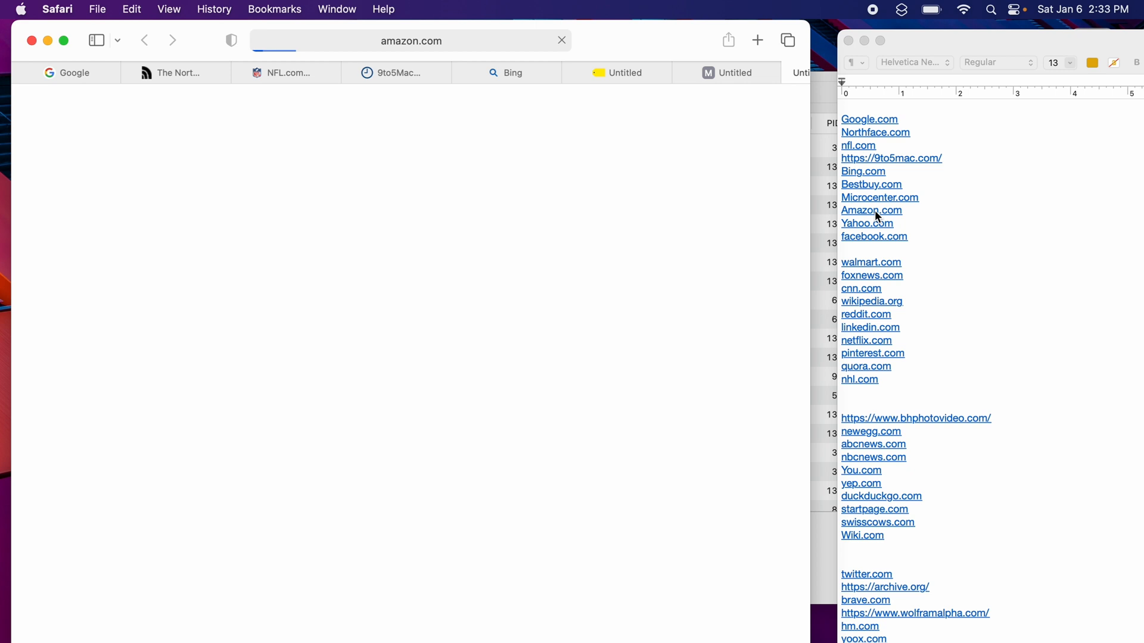
left_click(867, 224)
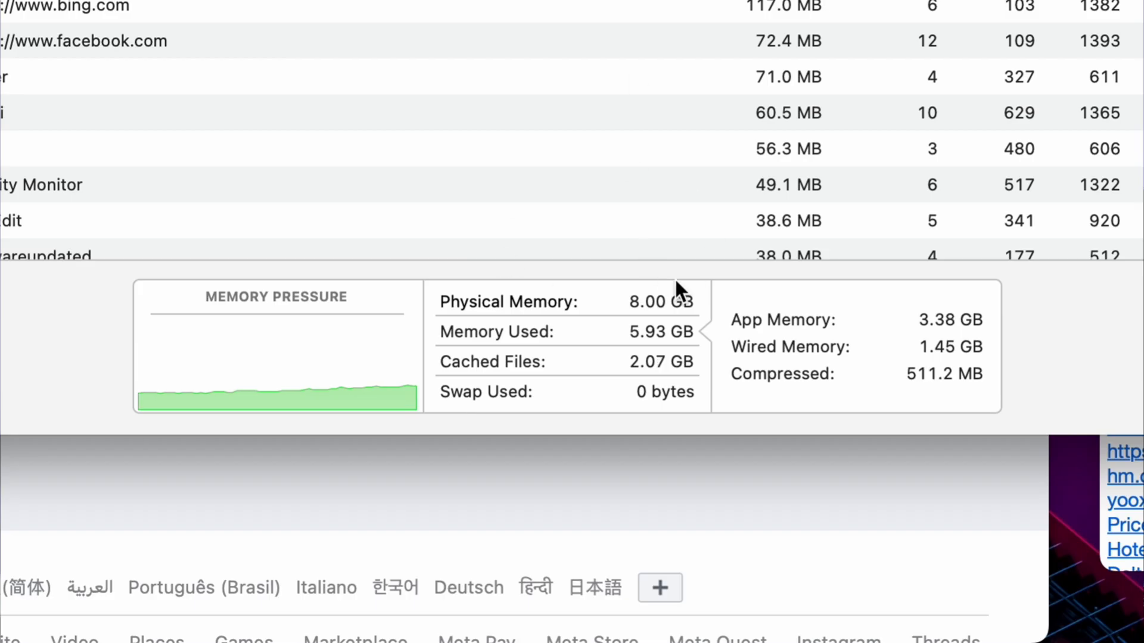
mouse_move(719, 283)
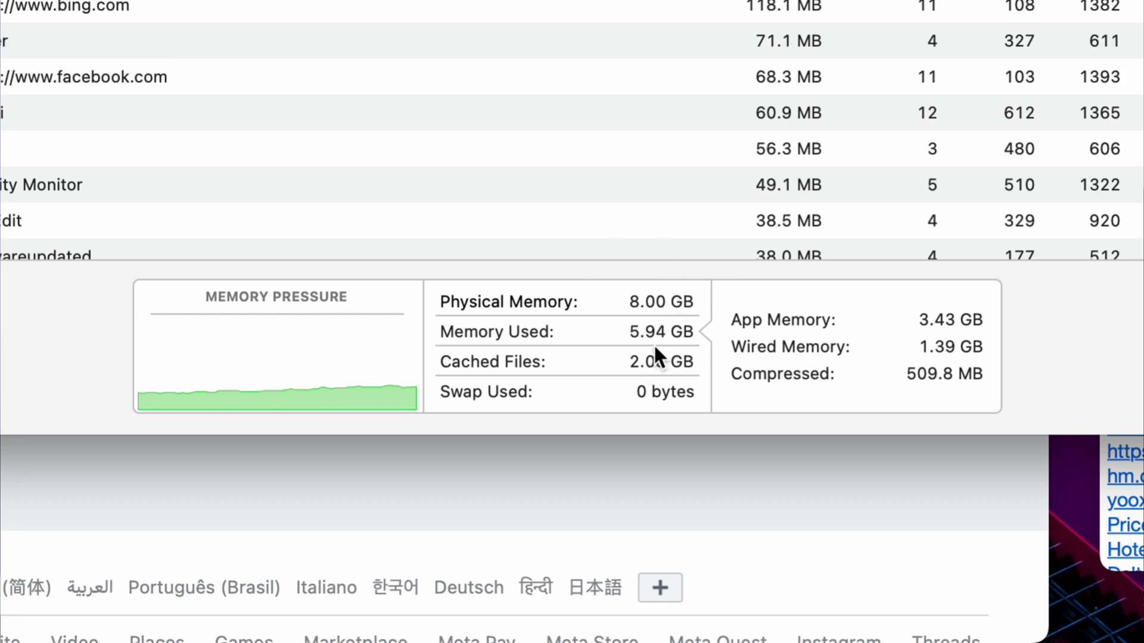
mouse_move(691, 410)
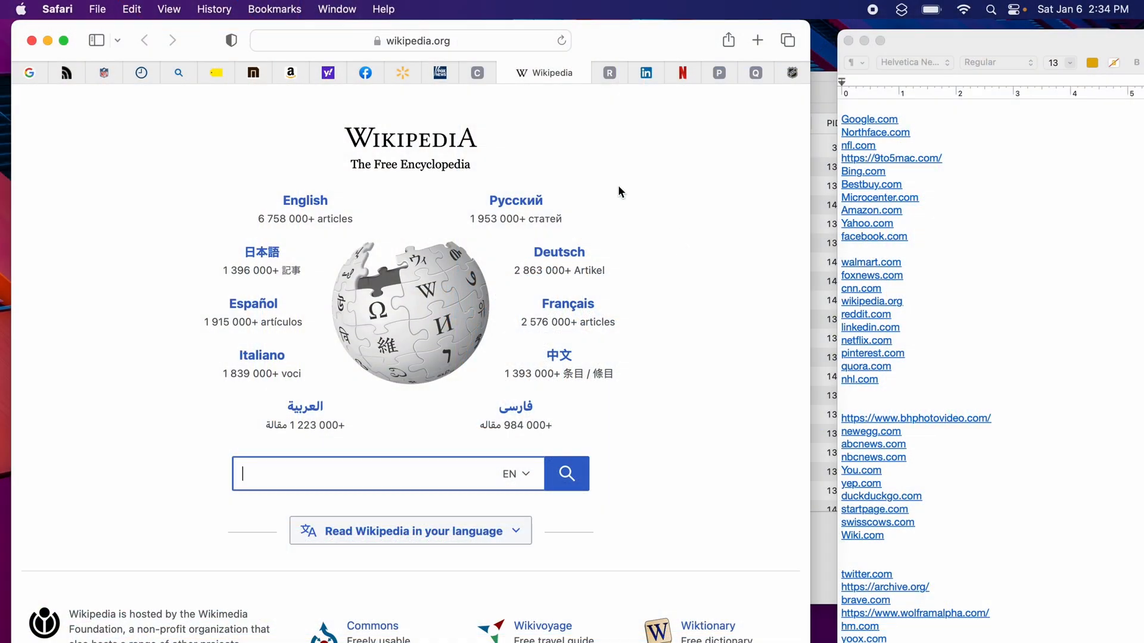
mouse_move(754, 98)
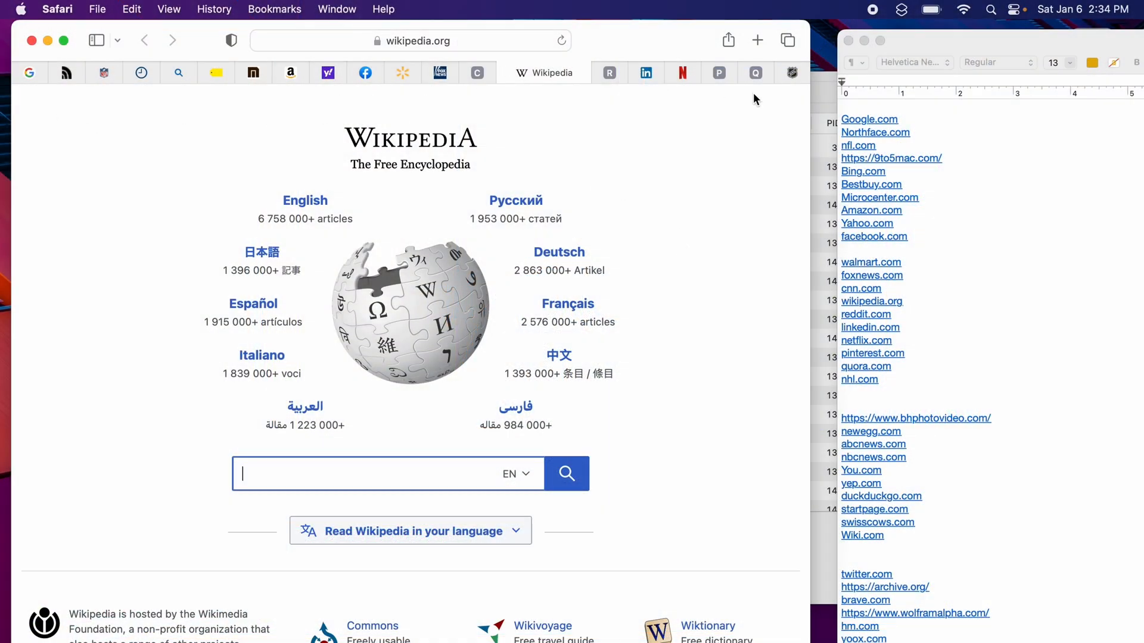
mouse_move(644, 72)
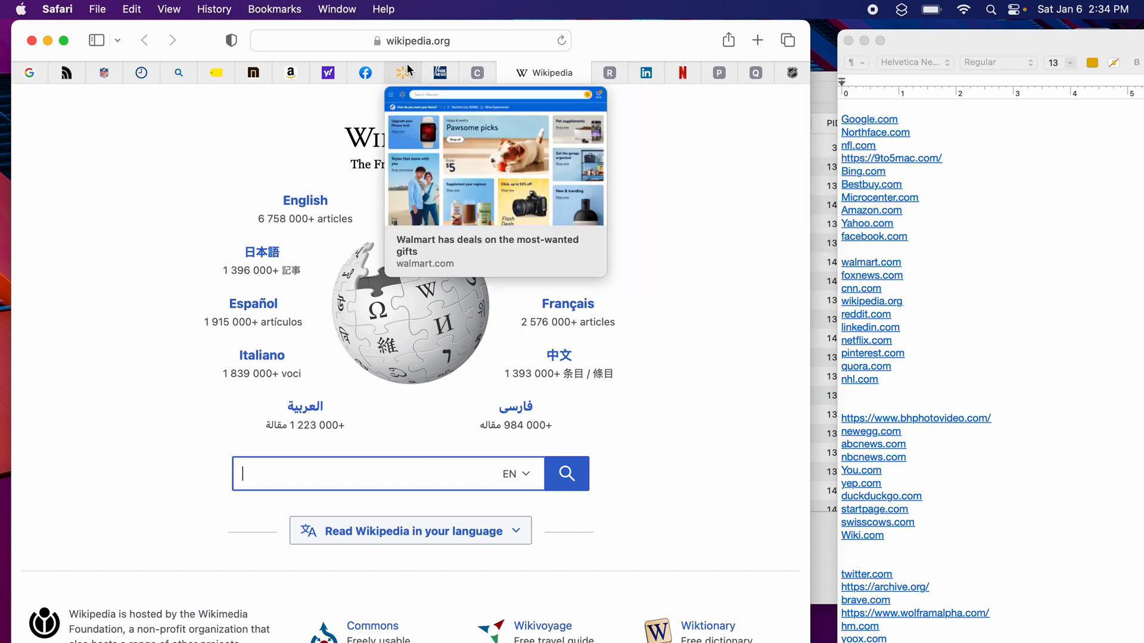
mouse_move(673, 175)
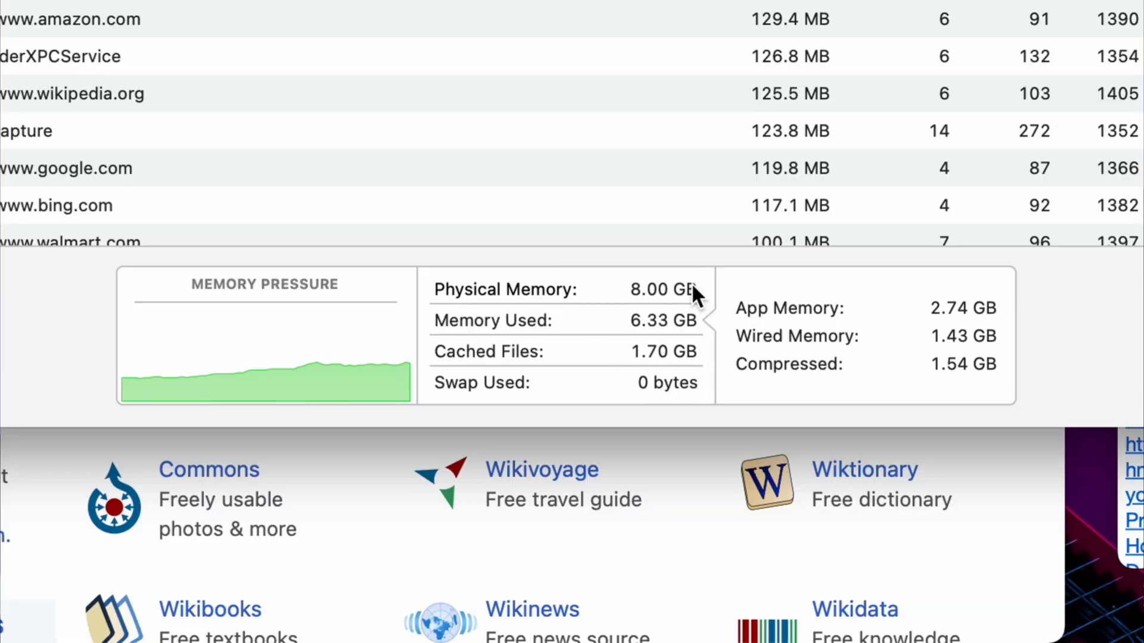
mouse_move(587, 281)
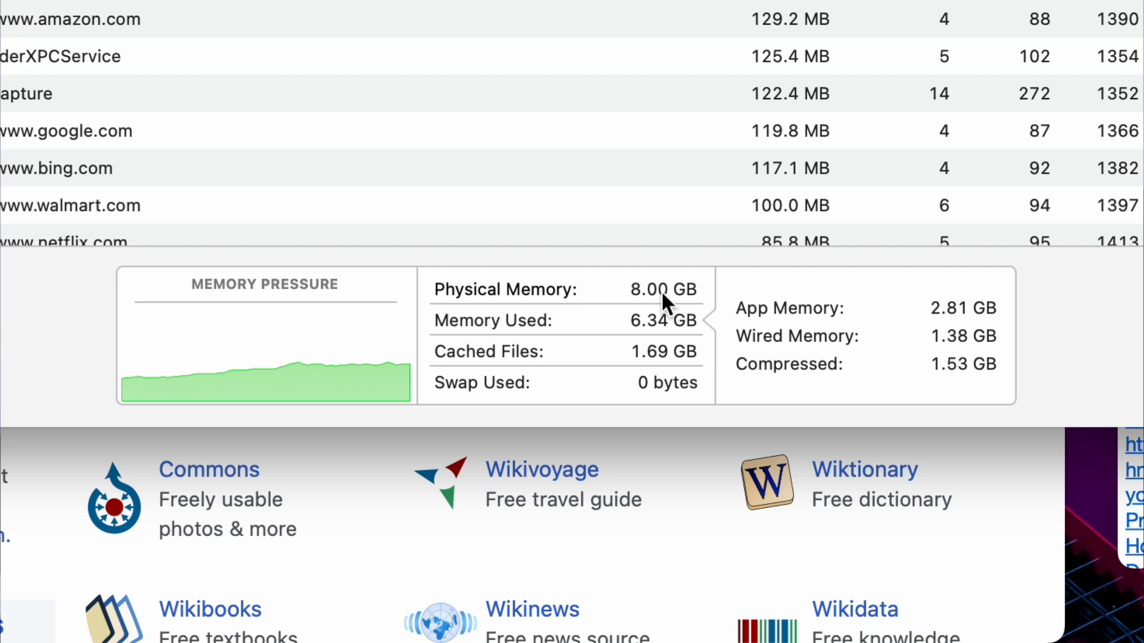
mouse_move(640, 400)
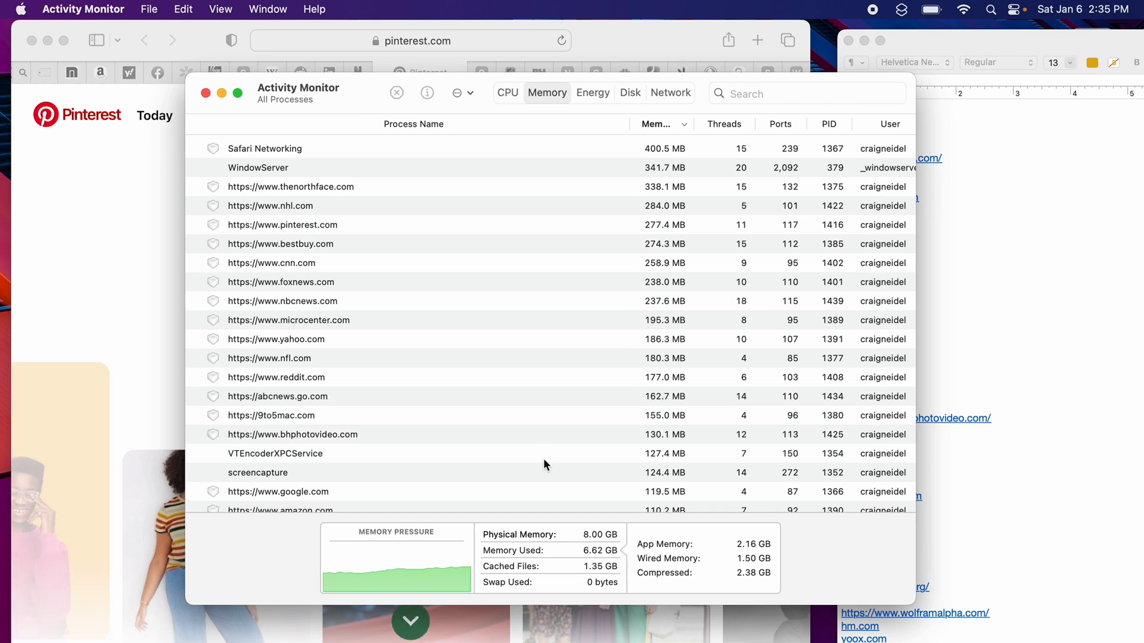
Step: Scan Safari web content processes by memory, confirming 6.78 GB used and 2.68 GB compressed
scroll("down", 3)
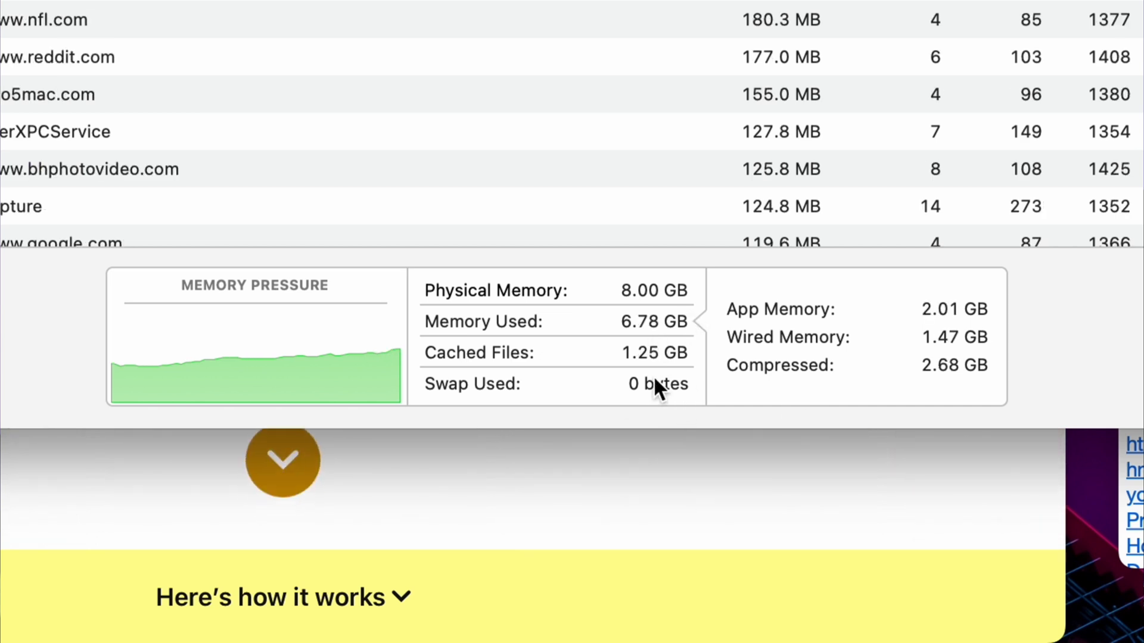
mouse_move(26, 40)
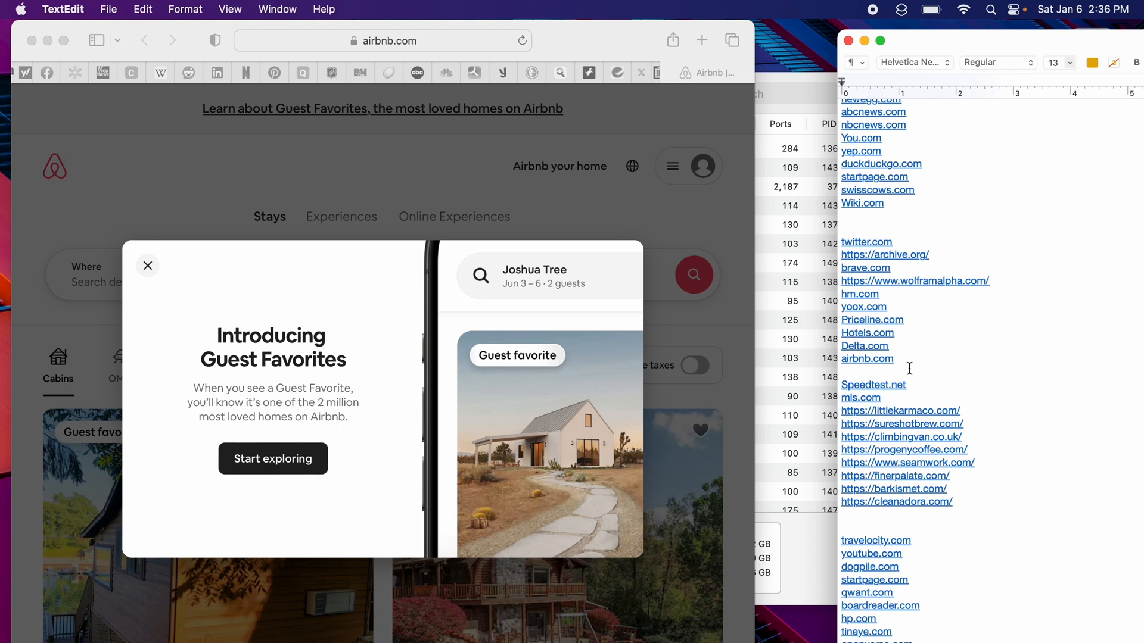
Step: Scroll the site list beside the Airbnb homepage showing its Guest Favorites announcement
scroll("up", 3)
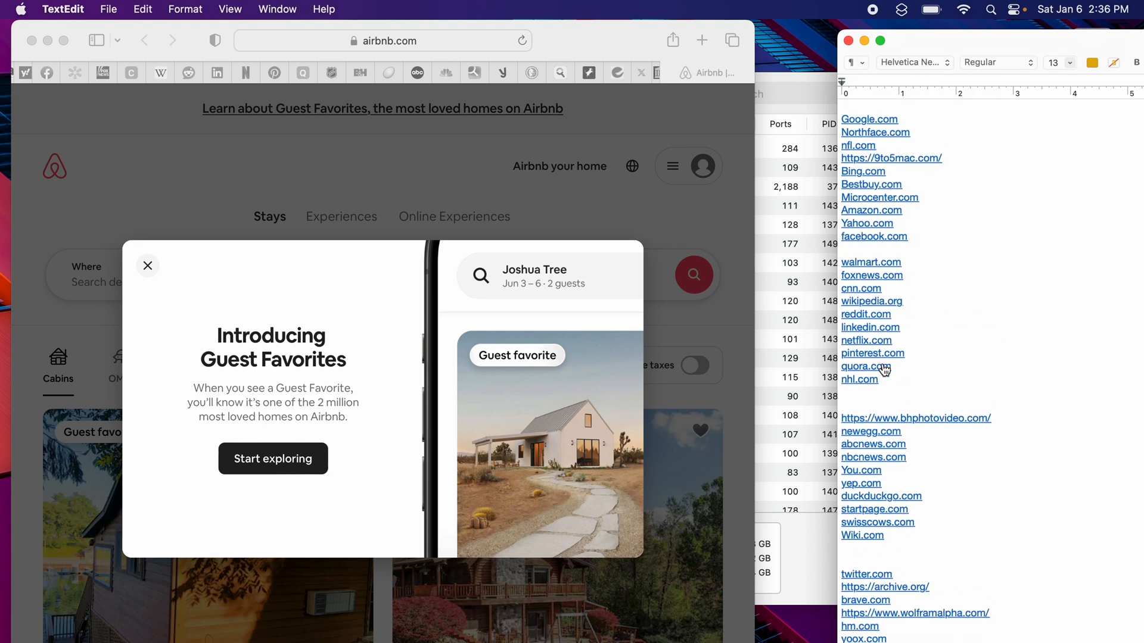
scroll("down", 3)
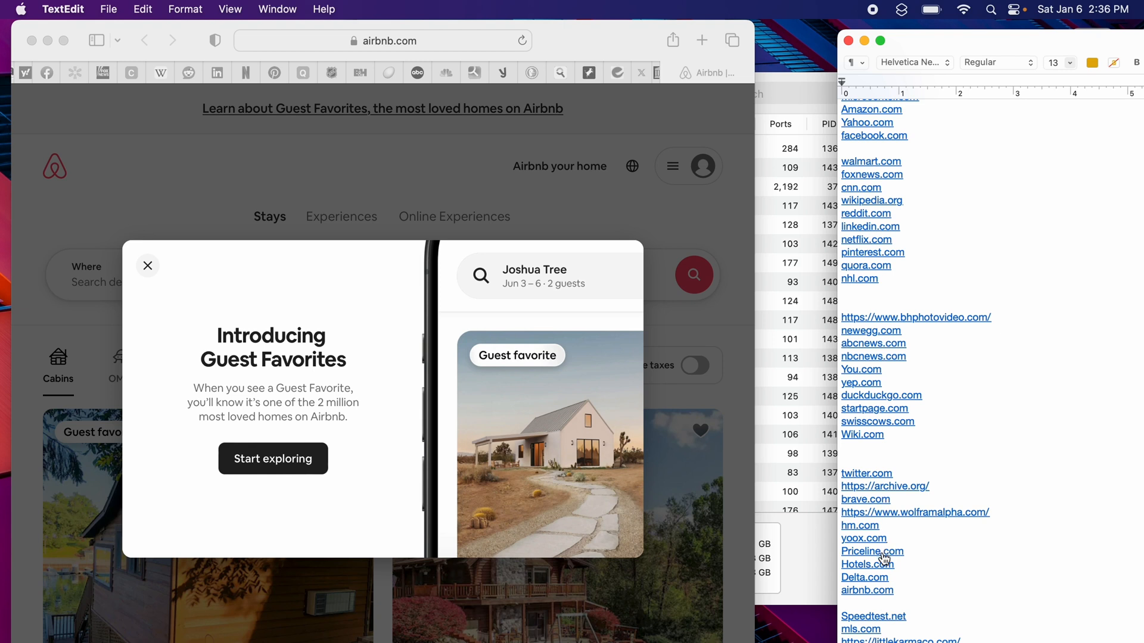
scroll("down", 3)
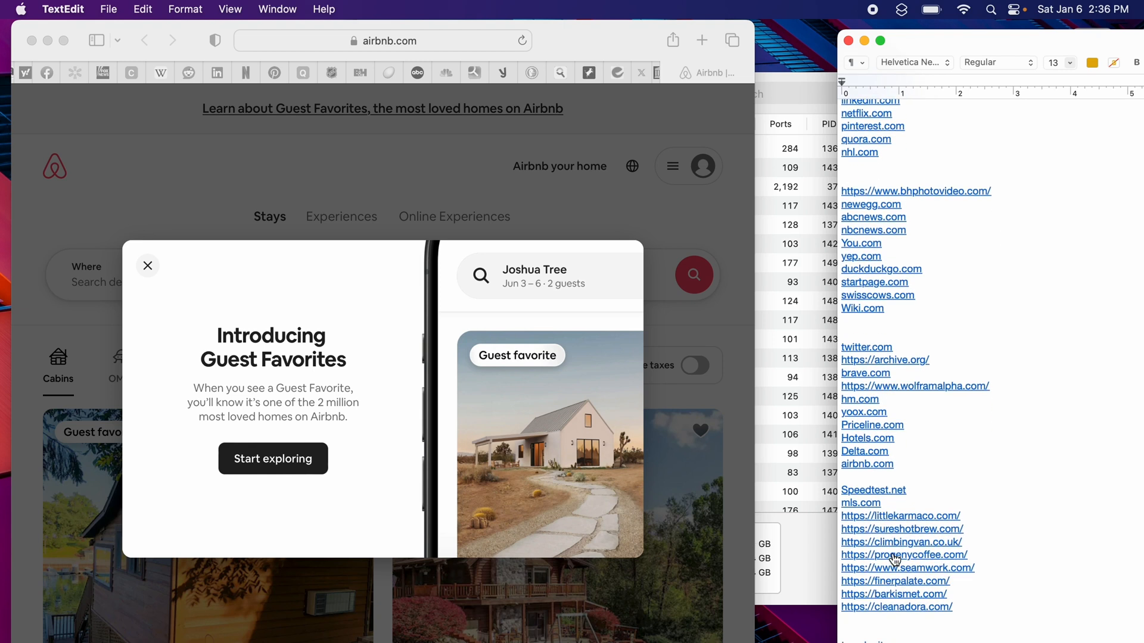
scroll("down", 3)
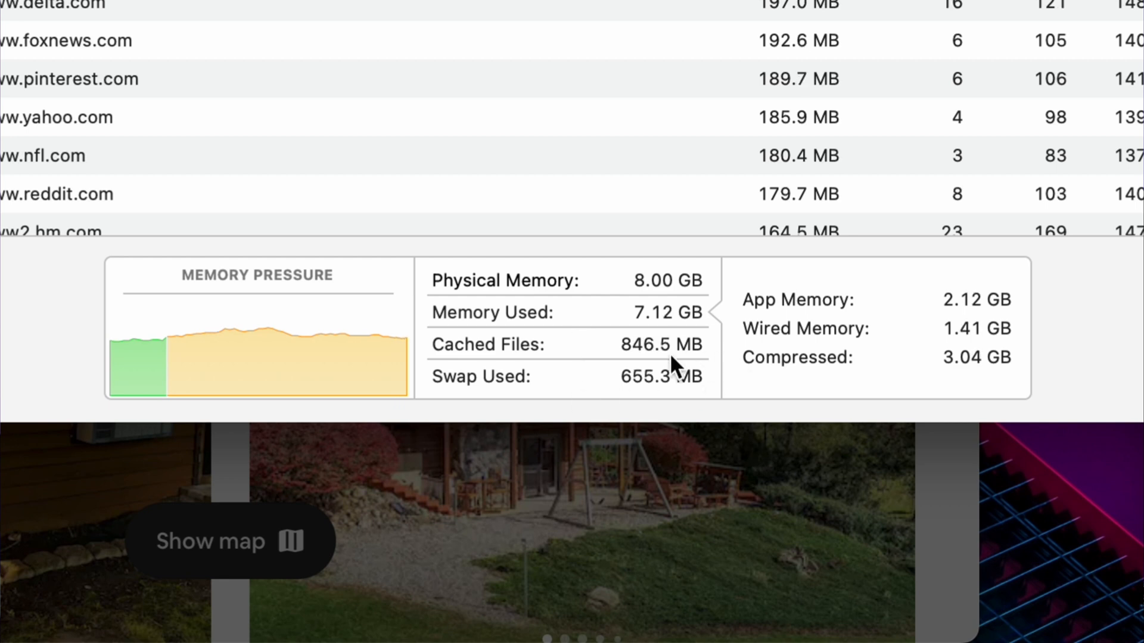
mouse_move(686, 377)
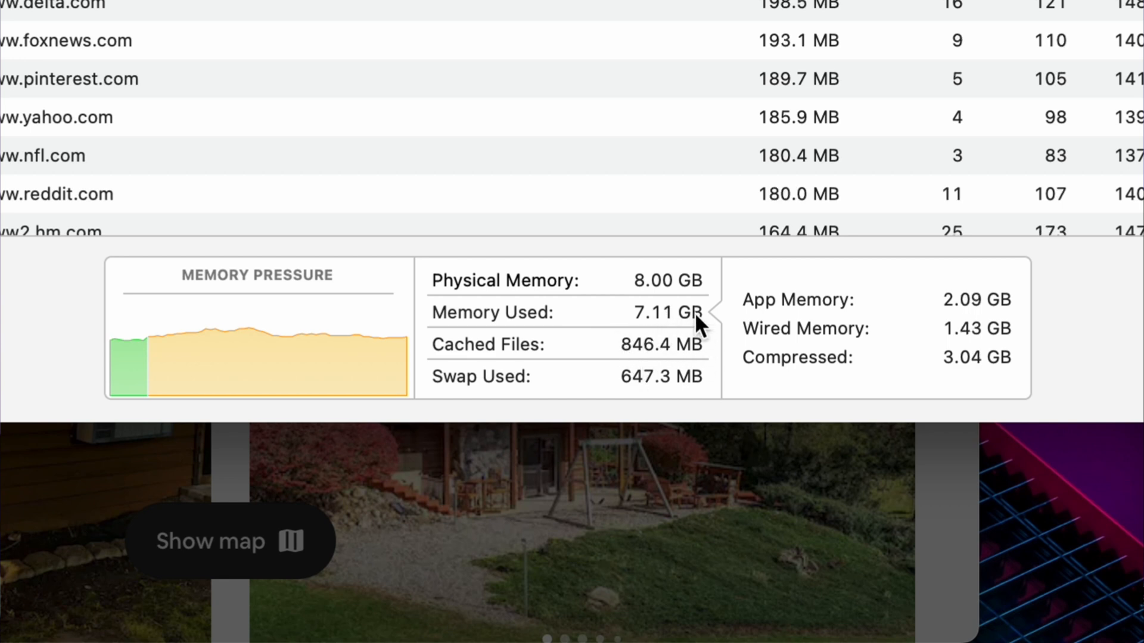
mouse_move(697, 321)
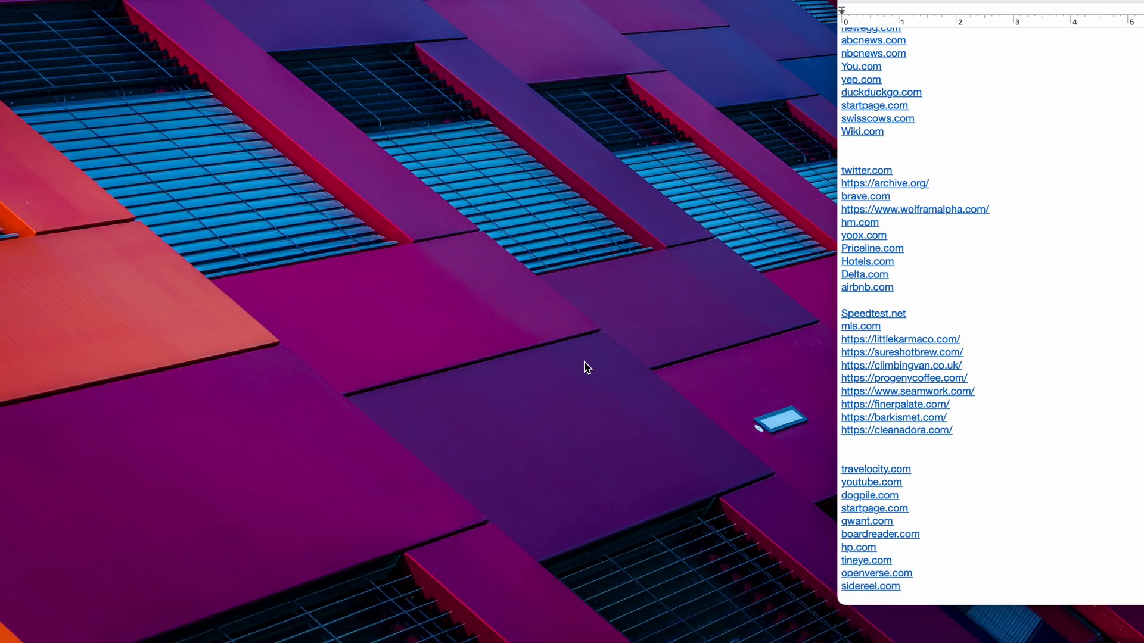
mouse_move(591, 432)
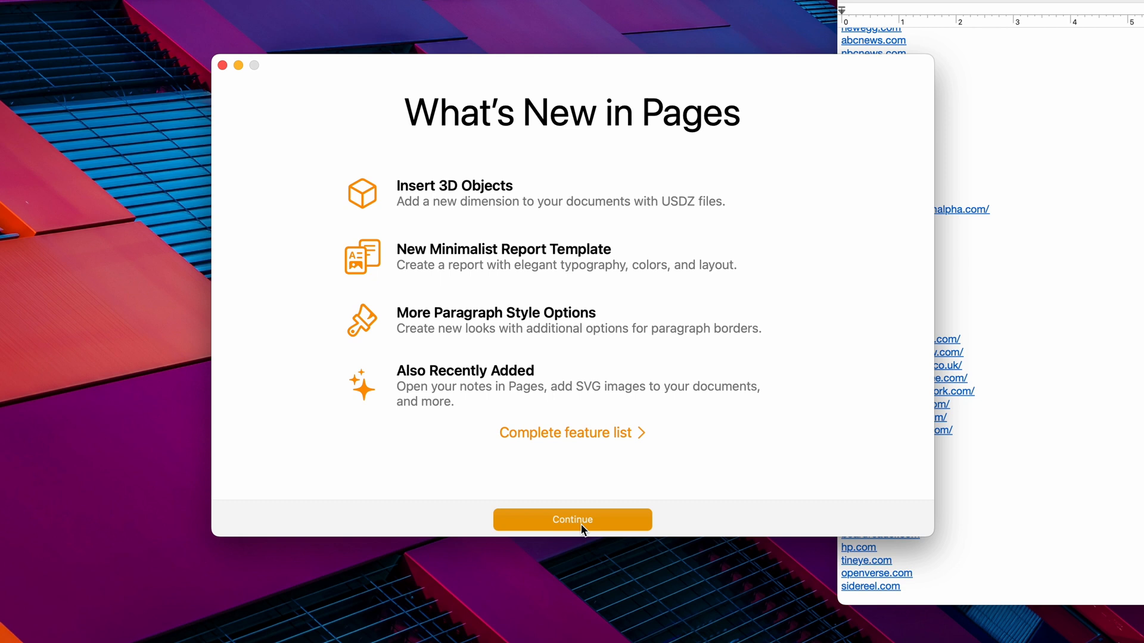
Step: Start a blank Pages document and type the sentence 'This is is test.'
left_click(572, 519)
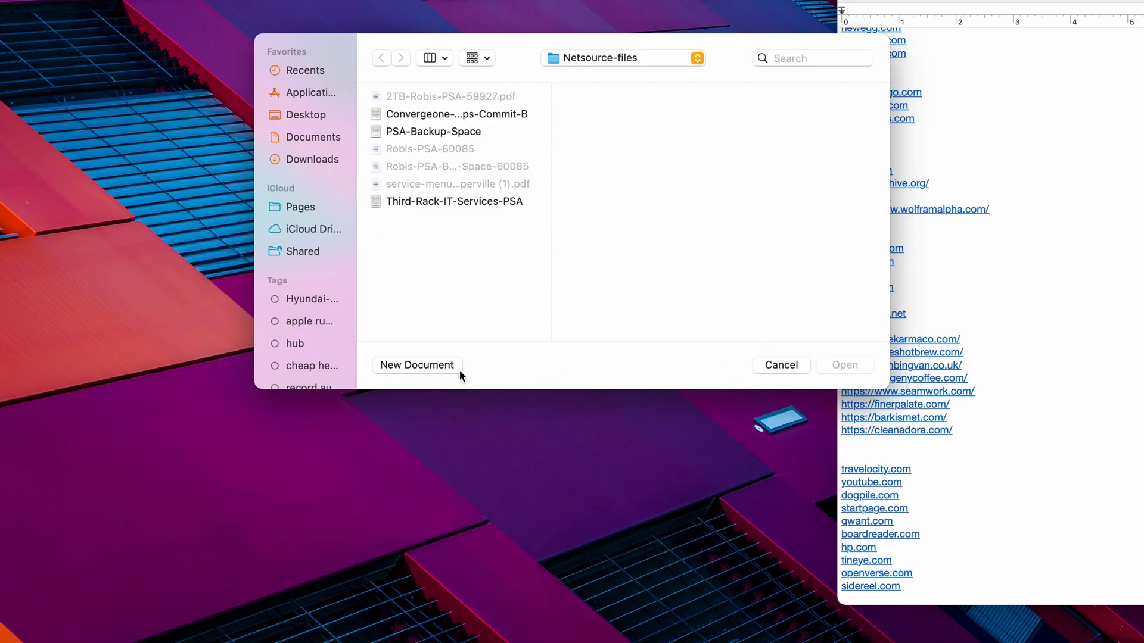
left_click(416, 364)
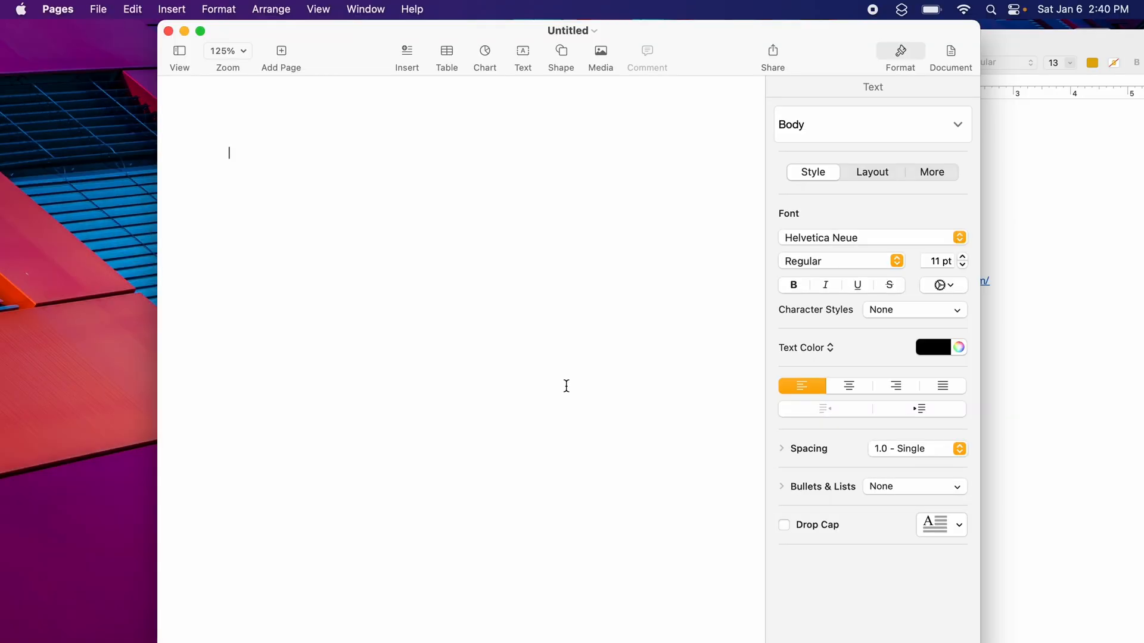
type("Thi")
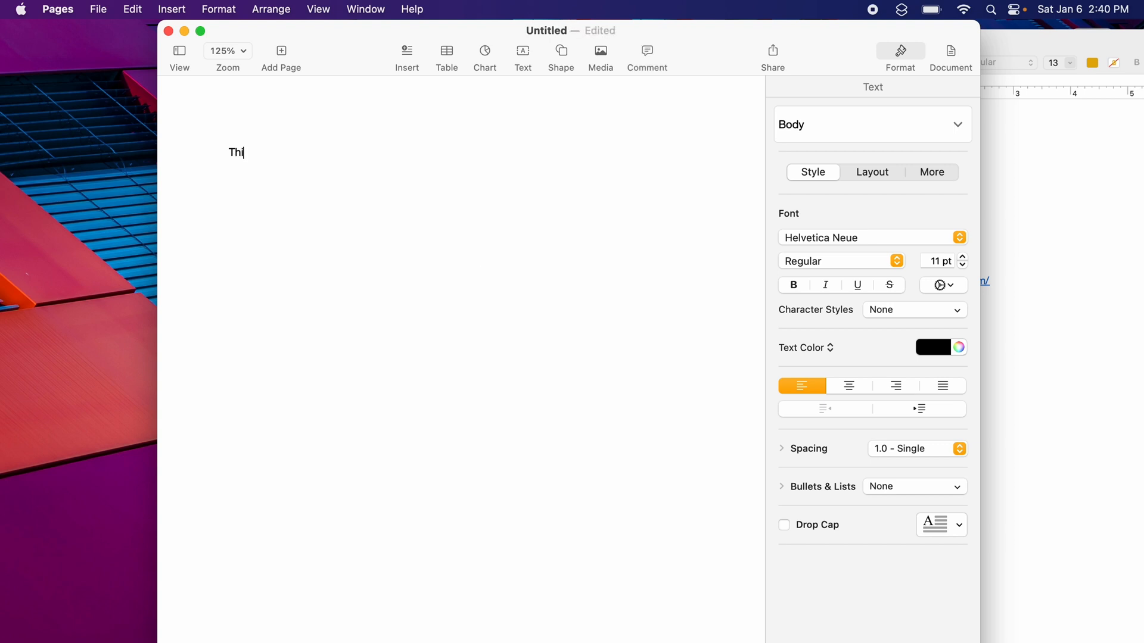
type("s is is test")
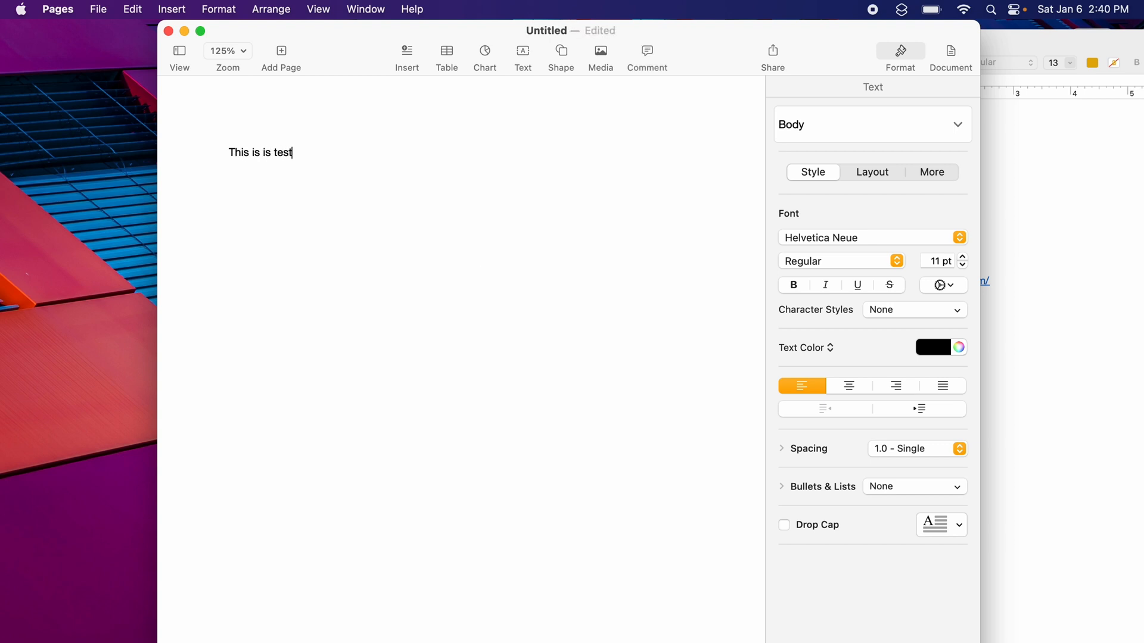
type(".")
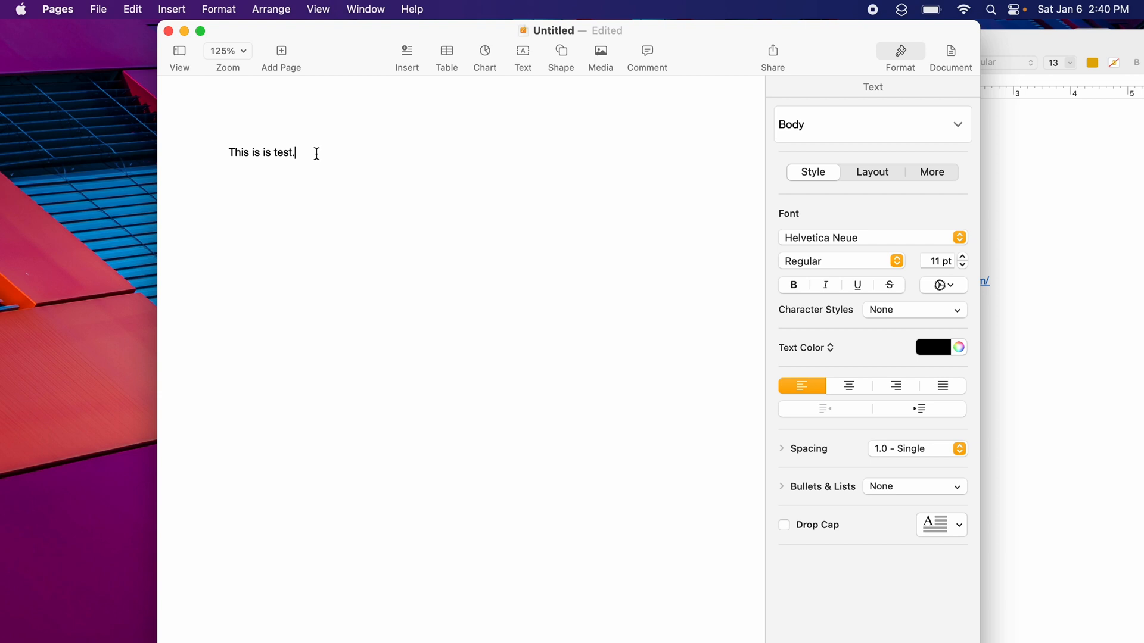
Step: Select the test sentence, copy it into repeated copies, and toggle bold formatting
triple_click(261, 152)
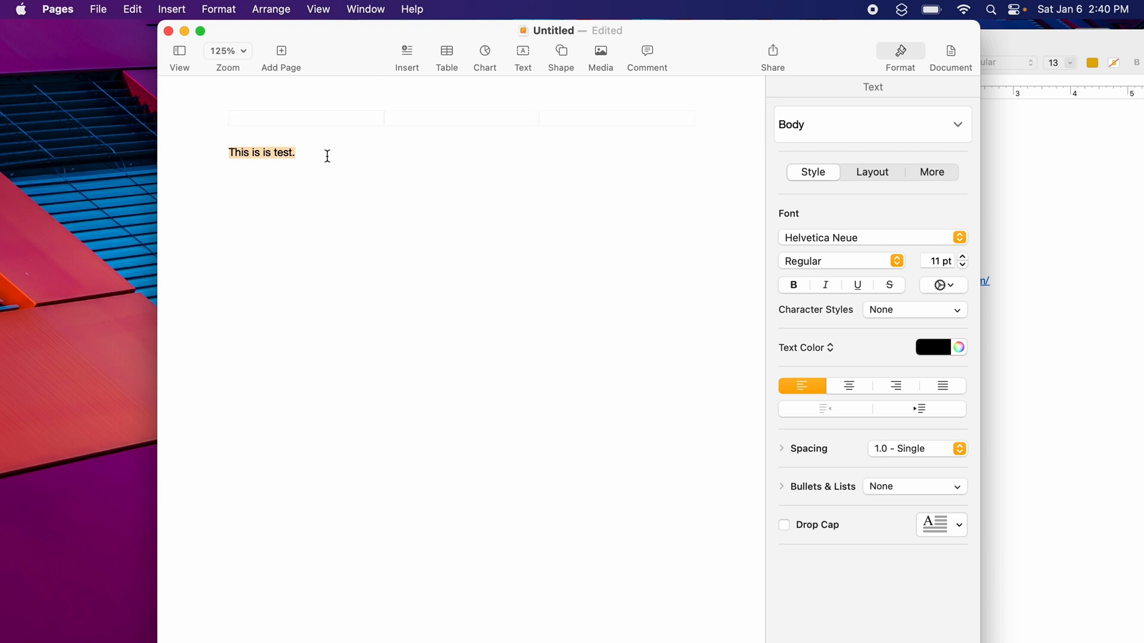
key("return")
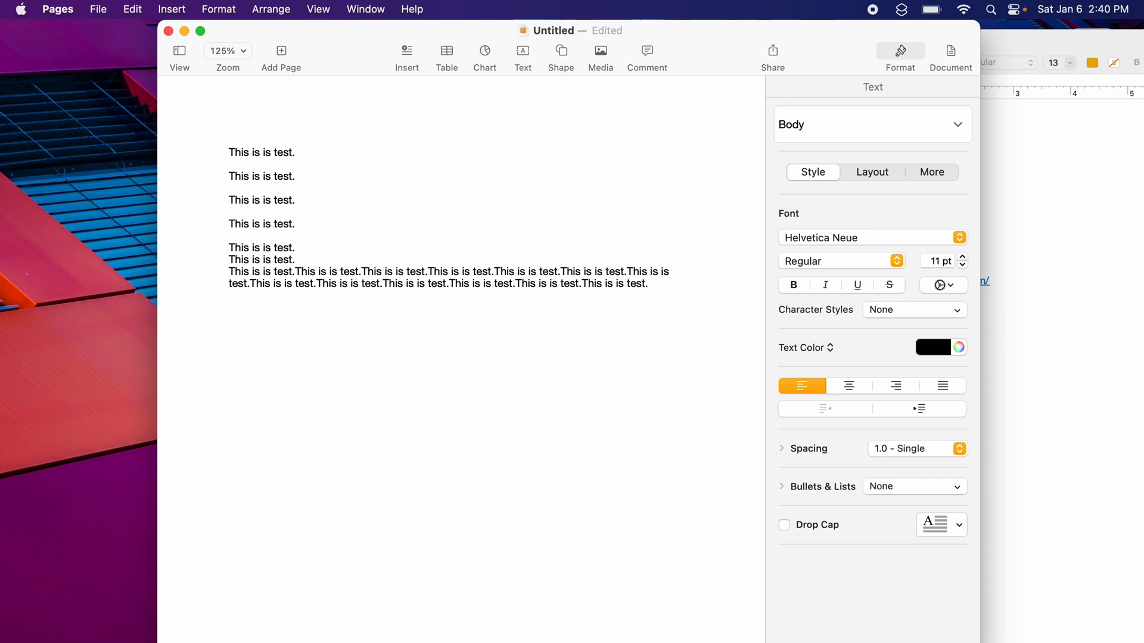
left_click(647, 284)
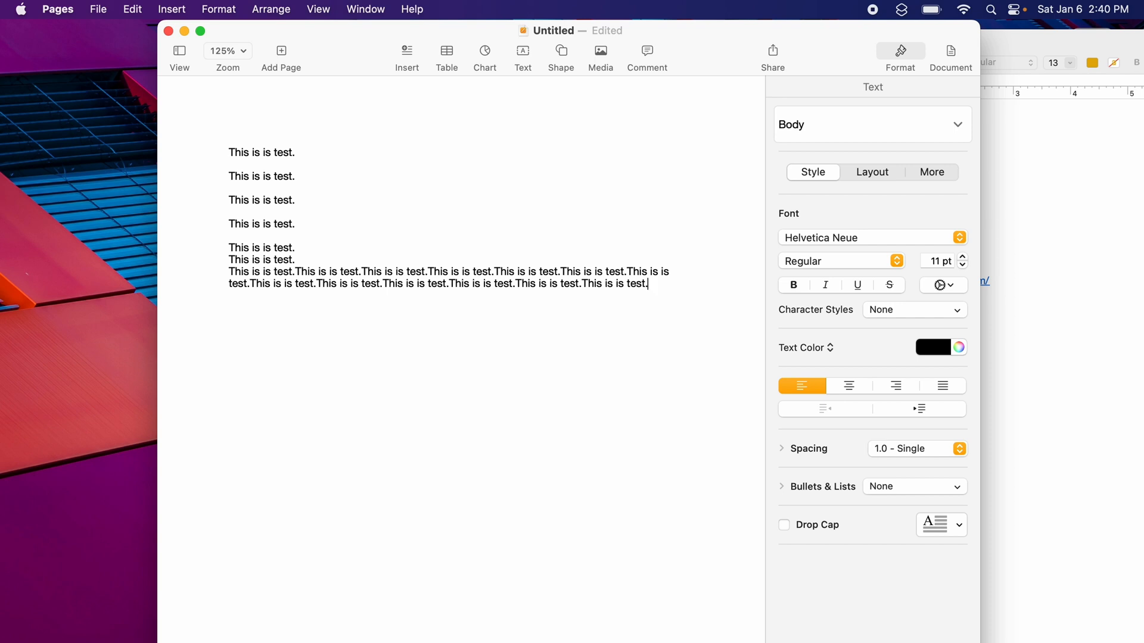
left_click(446, 58)
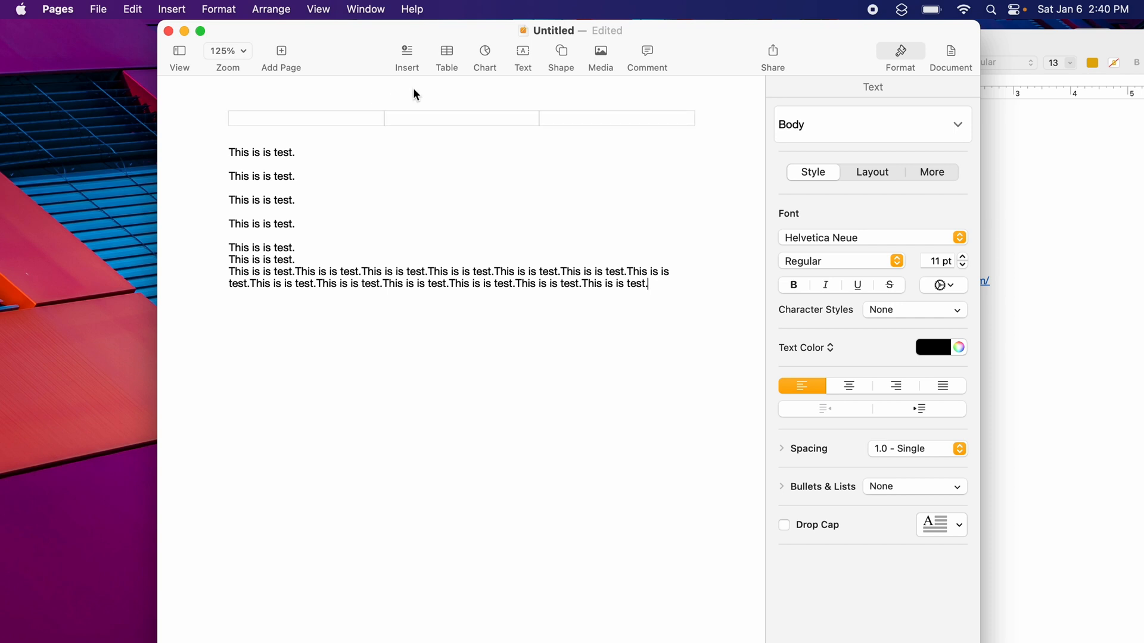
left_click(793, 286)
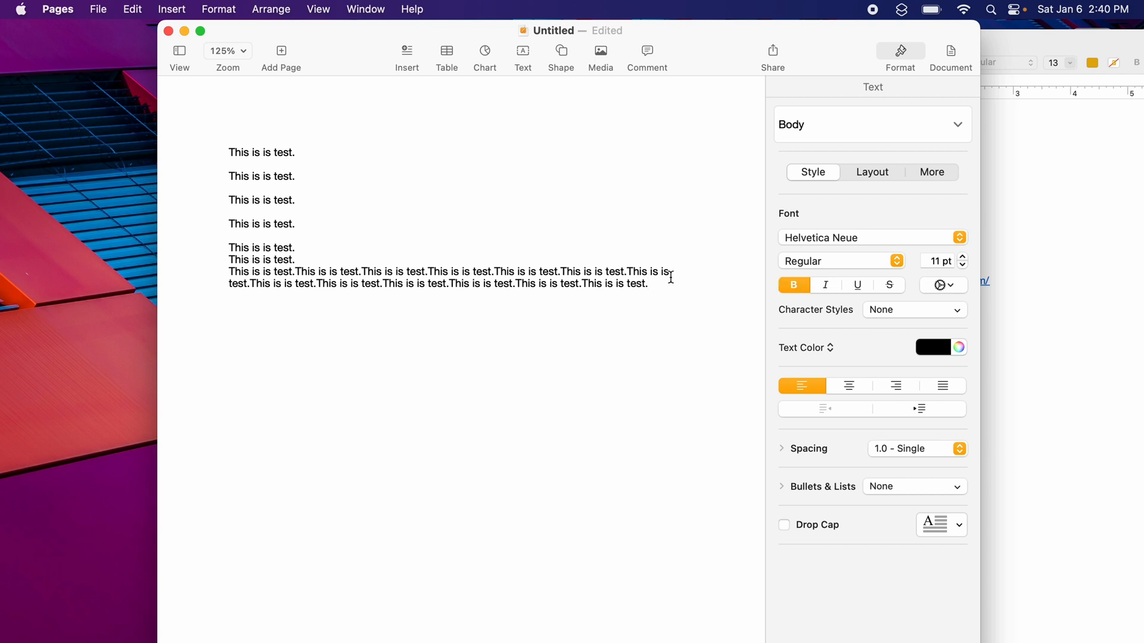
left_click(793, 285)
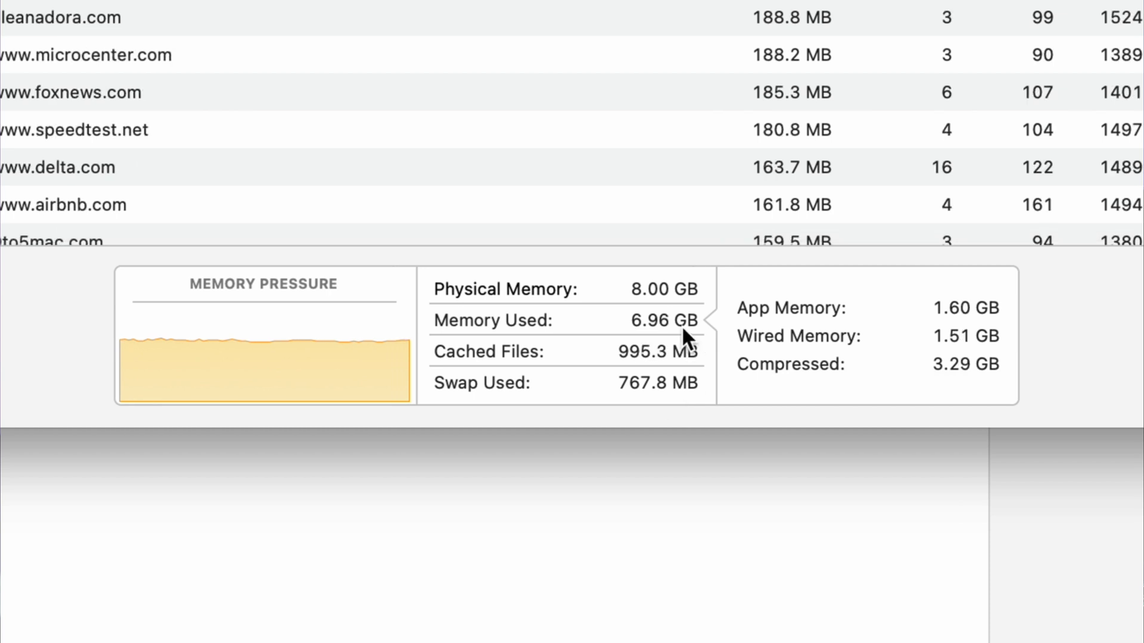
mouse_move(649, 383)
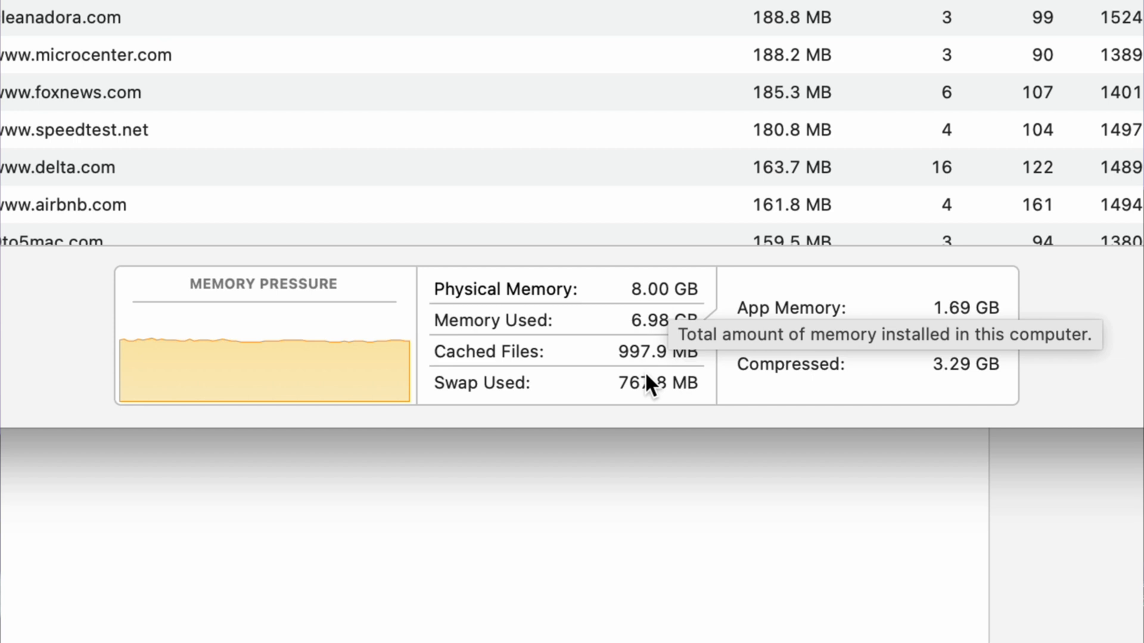
mouse_move(659, 407)
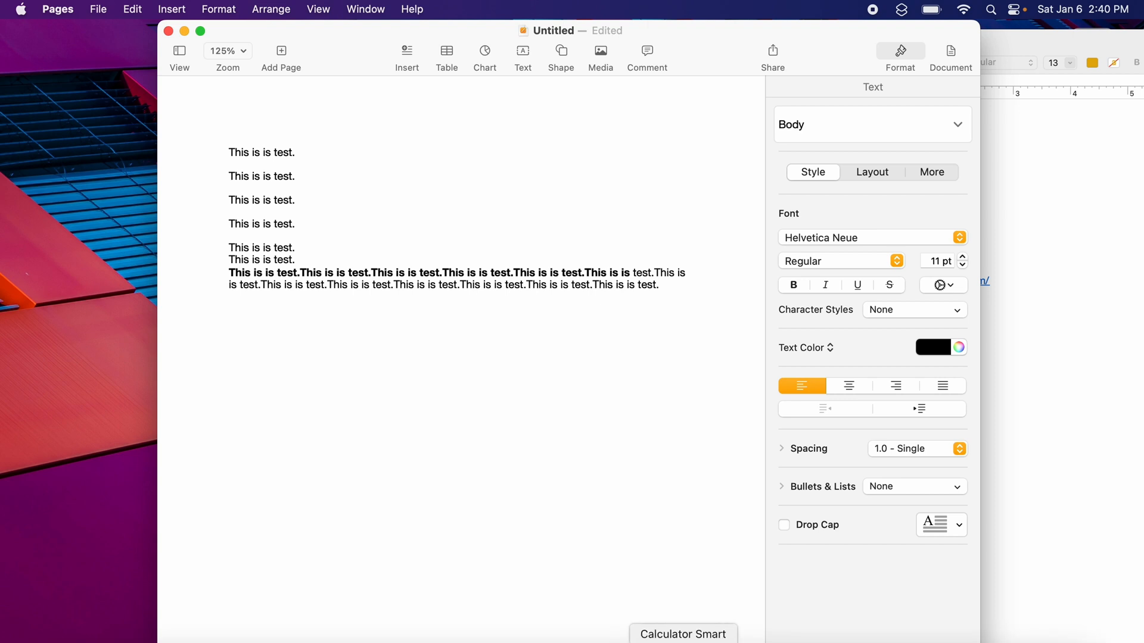
Step: Make the first line of the long repeated paragraph bold
key("return")
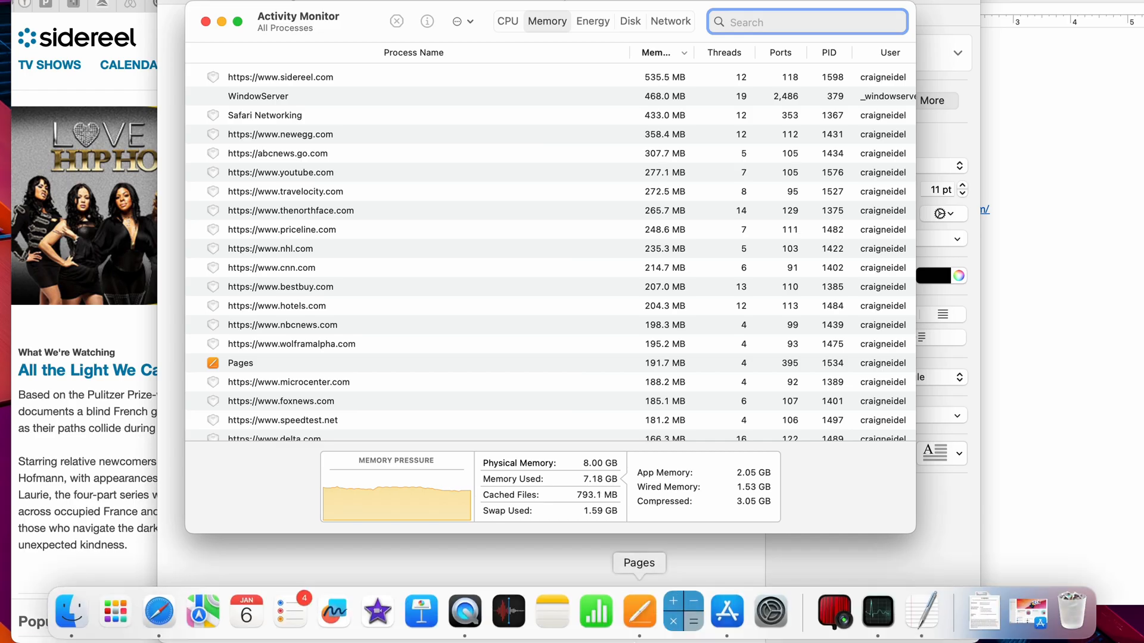
mouse_move(726, 611)
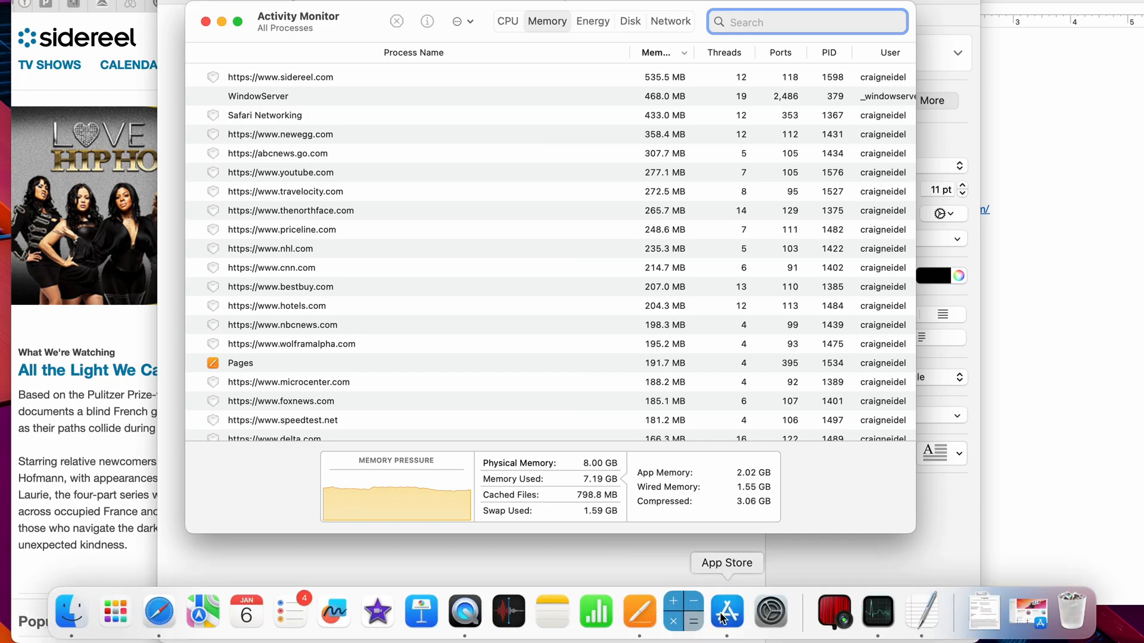
mouse_move(70, 611)
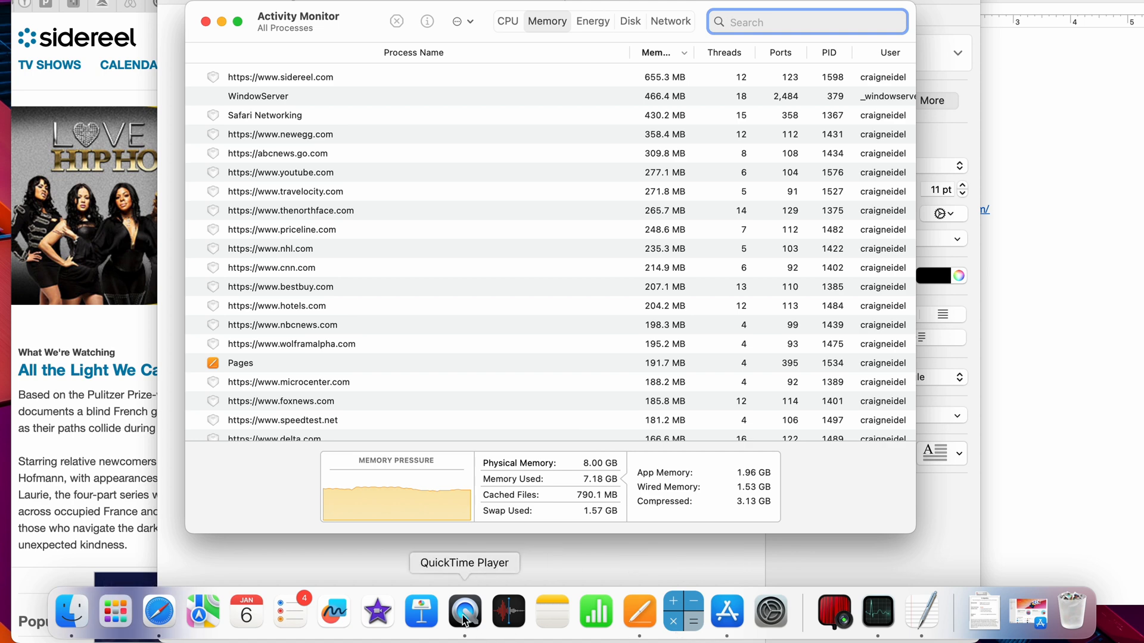
mouse_move(422, 611)
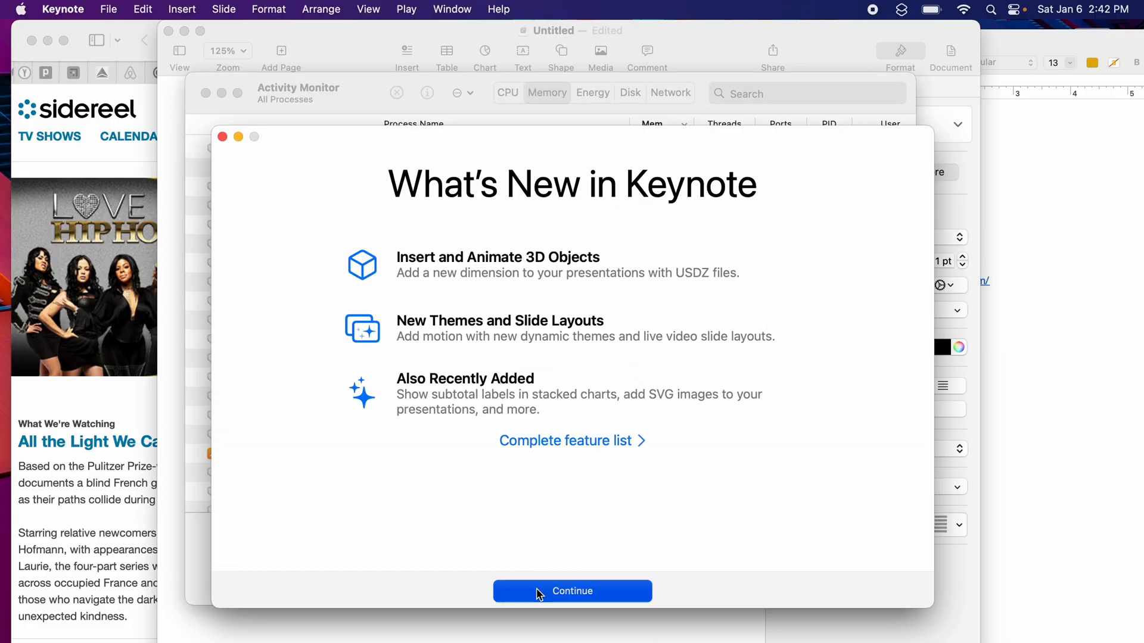
Step: Dismiss Keynote's overview and create a new presentation with the Basic White theme
left_click(571, 591)
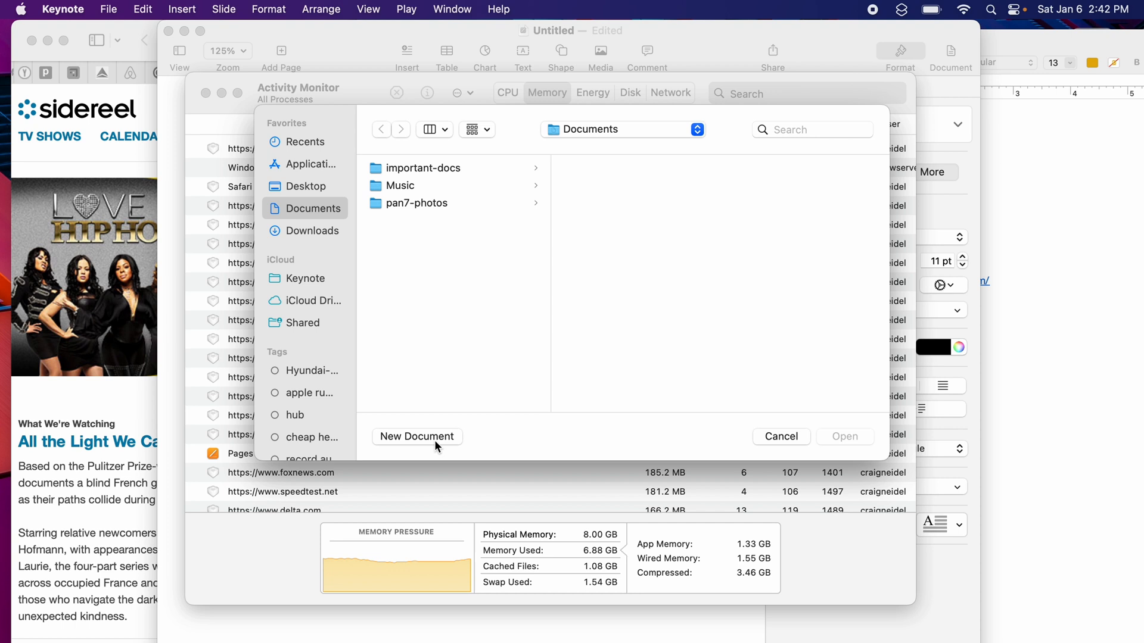
left_click(416, 436)
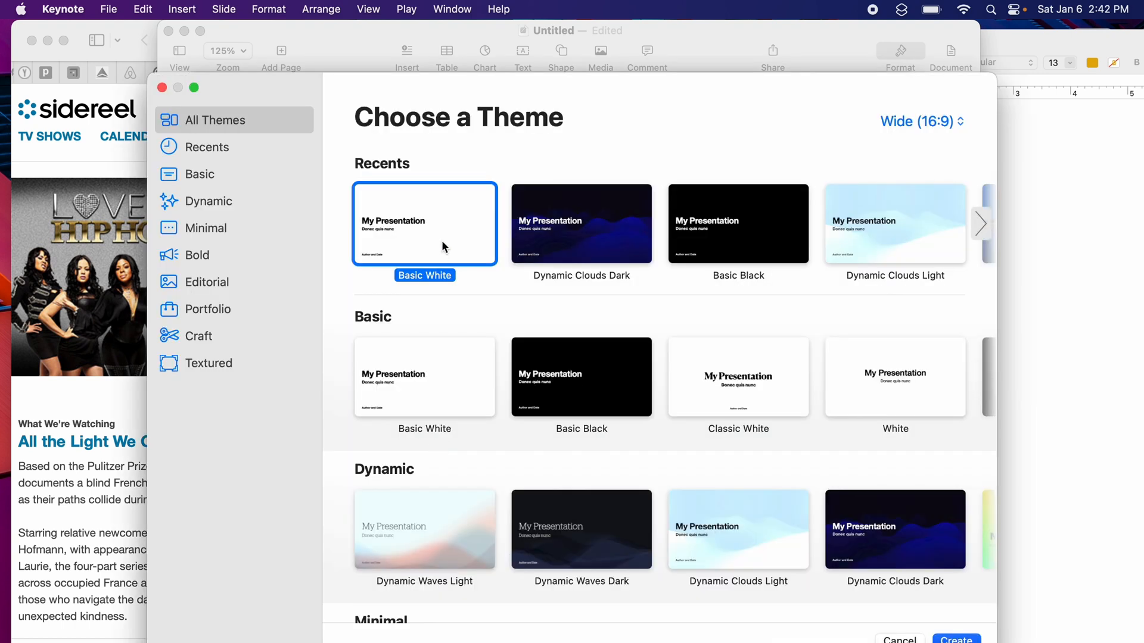
left_click(956, 639)
type("T")
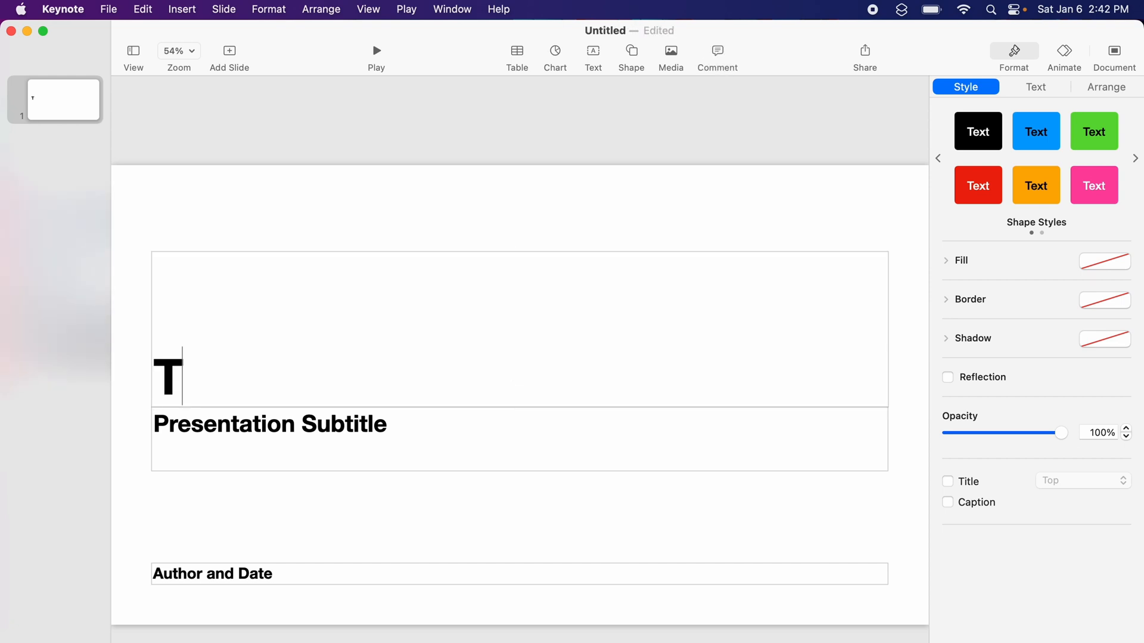
Step: Type the title 'This is a test..' on the first slide
type("his is a test..")
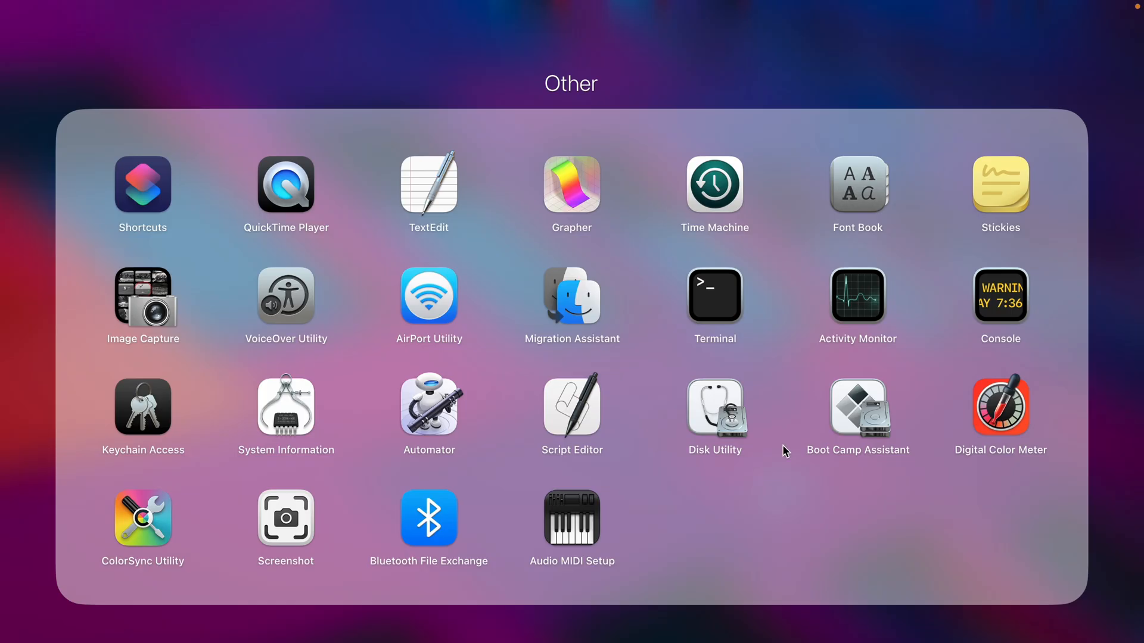
mouse_move(568, 442)
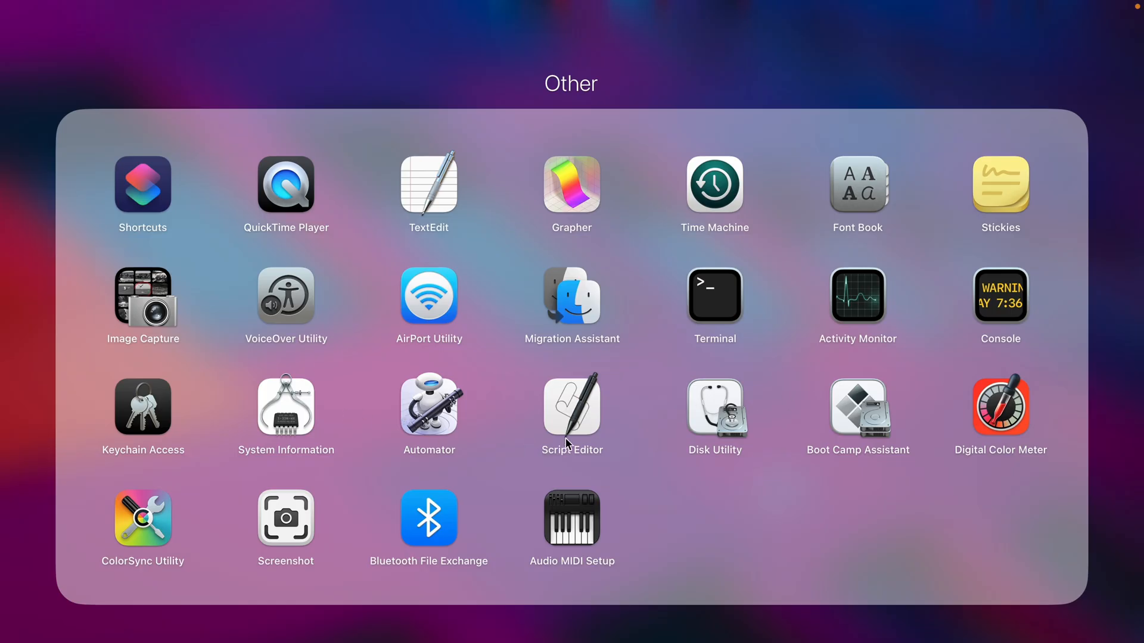